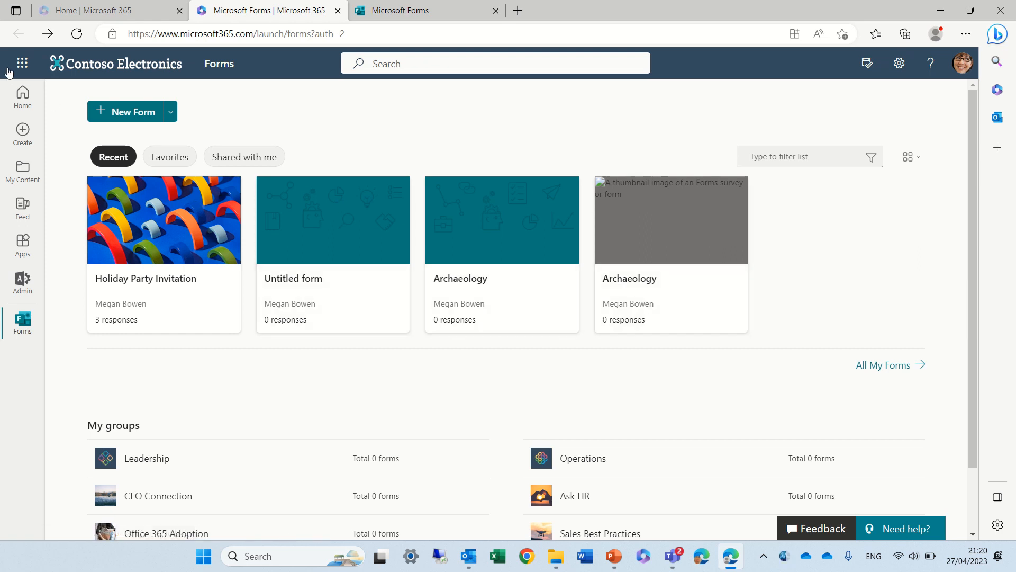
{"action": "mouse_move", "coordinate": [138, 304]}
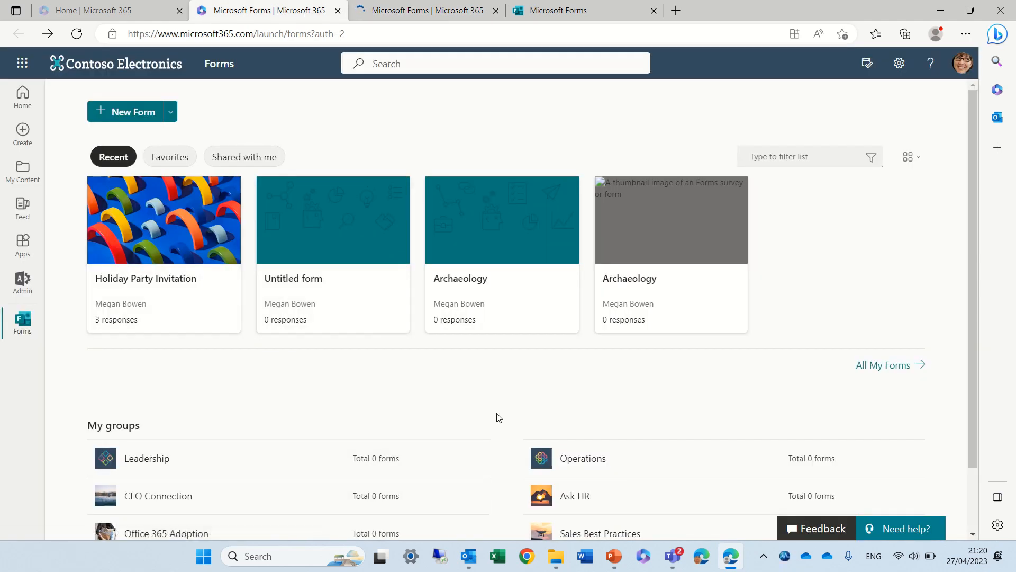
Reveal the New Quiz option in the New Form dropdown on the Forms home page
{"action": "left_click", "coordinate": [171, 111]}
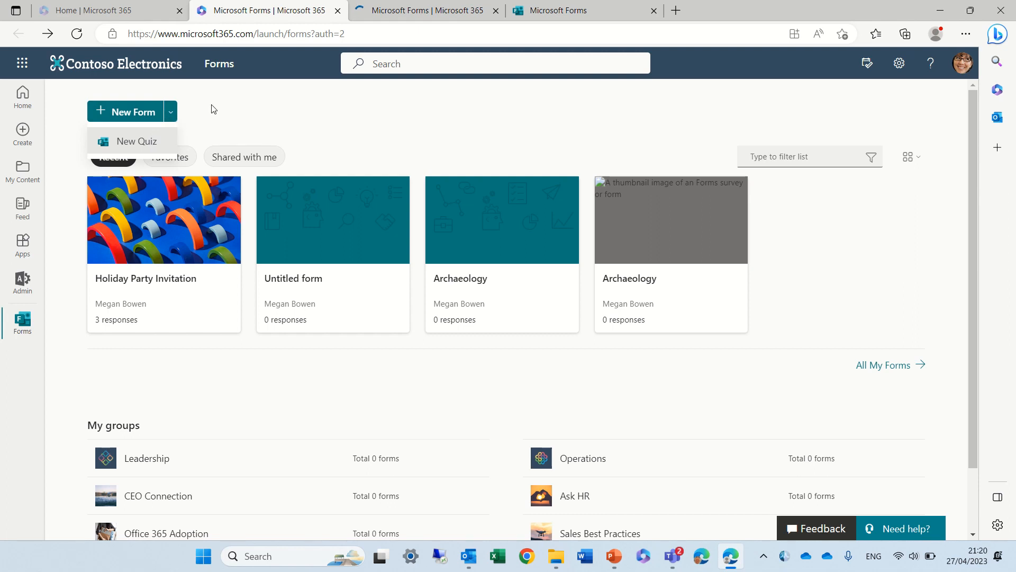
{"action": "mouse_move", "coordinate": [945, 243]}
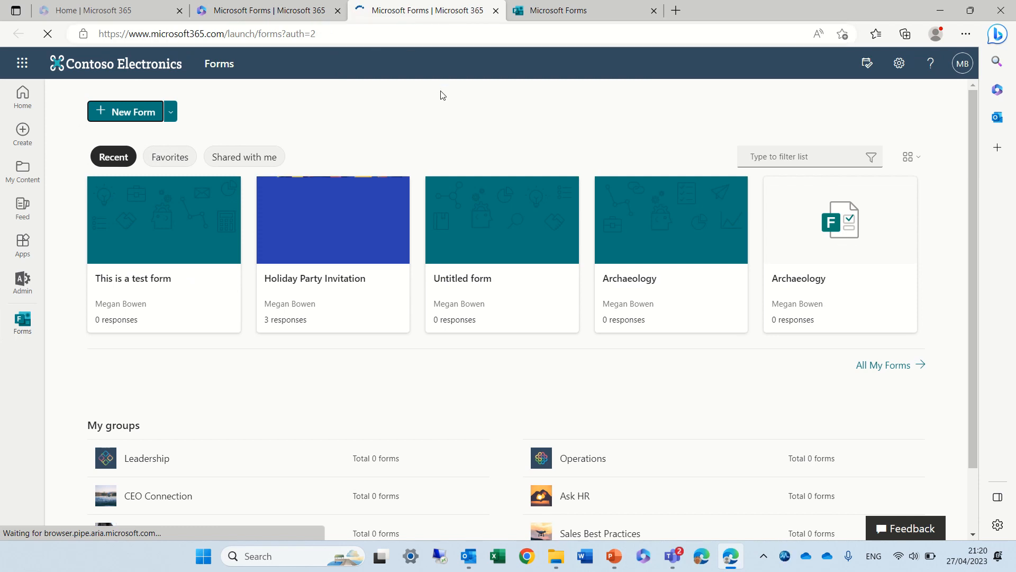
Close the extra Microsoft 365 tab and switch to the new standalone Forms home page
{"action": "left_click", "coordinate": [998, 63]}
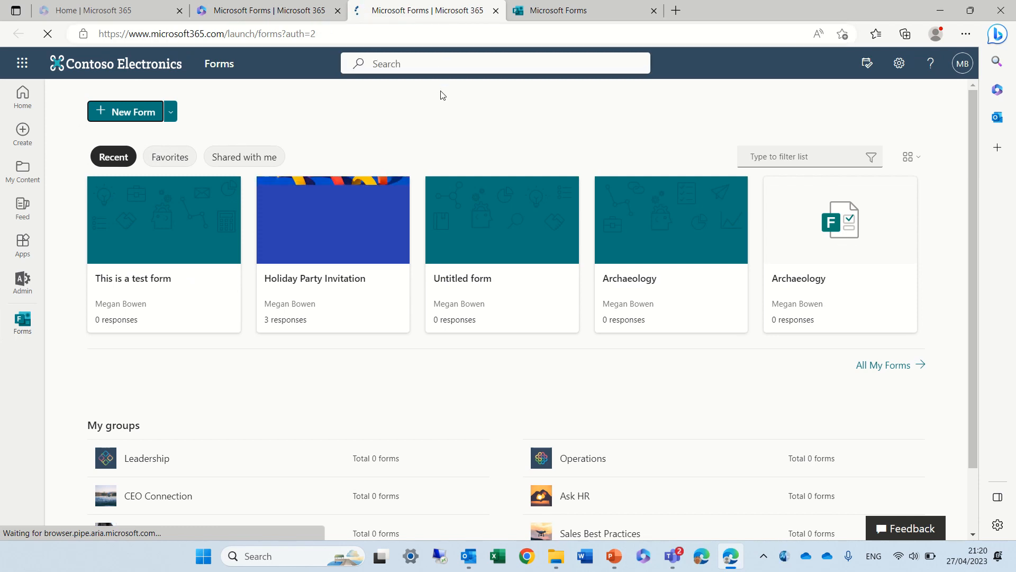
{"action": "left_click", "coordinate": [581, 10]}
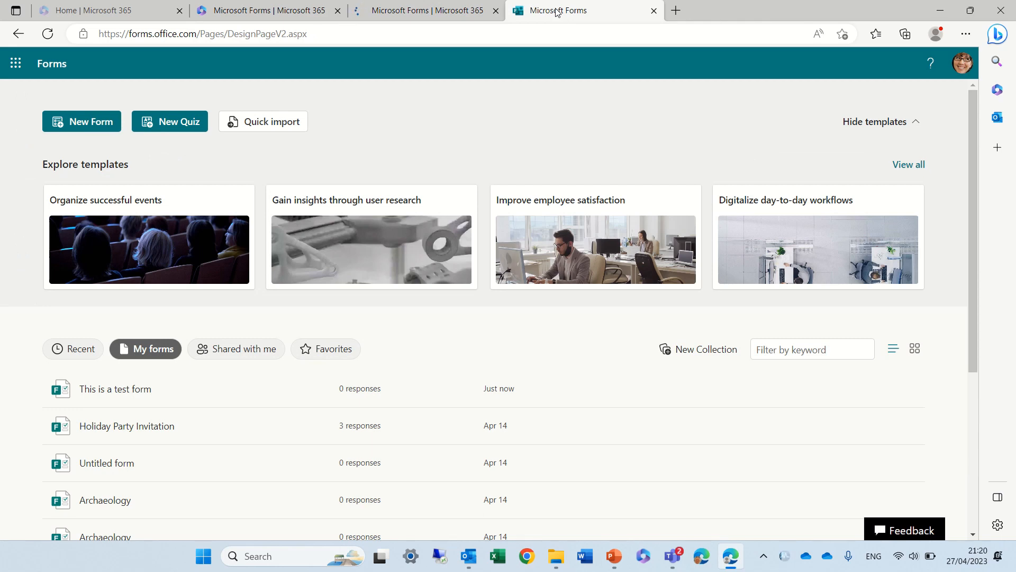
{"action": "mouse_move", "coordinate": [82, 121]}
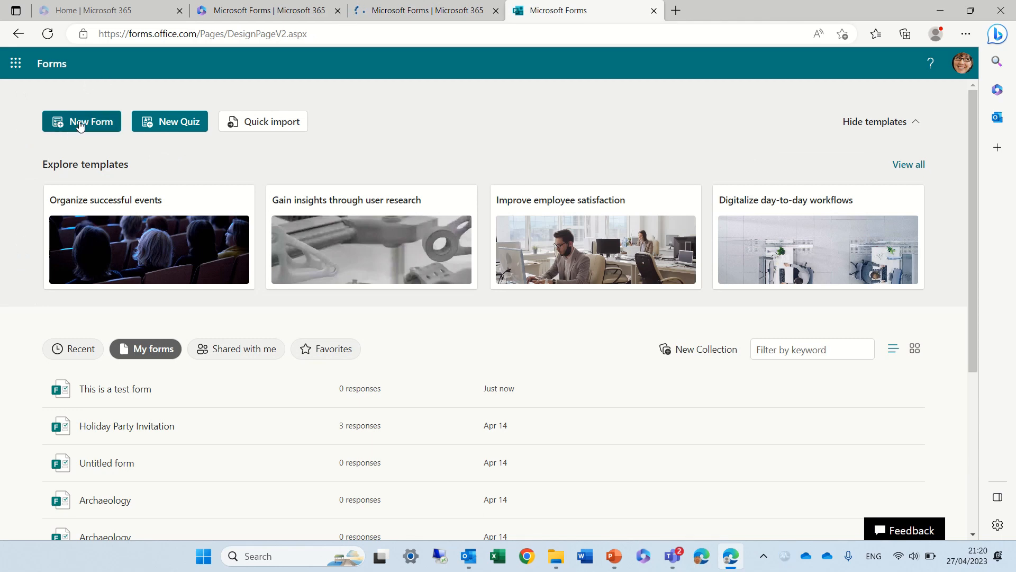
{"action": "mouse_move", "coordinate": [304, 137]}
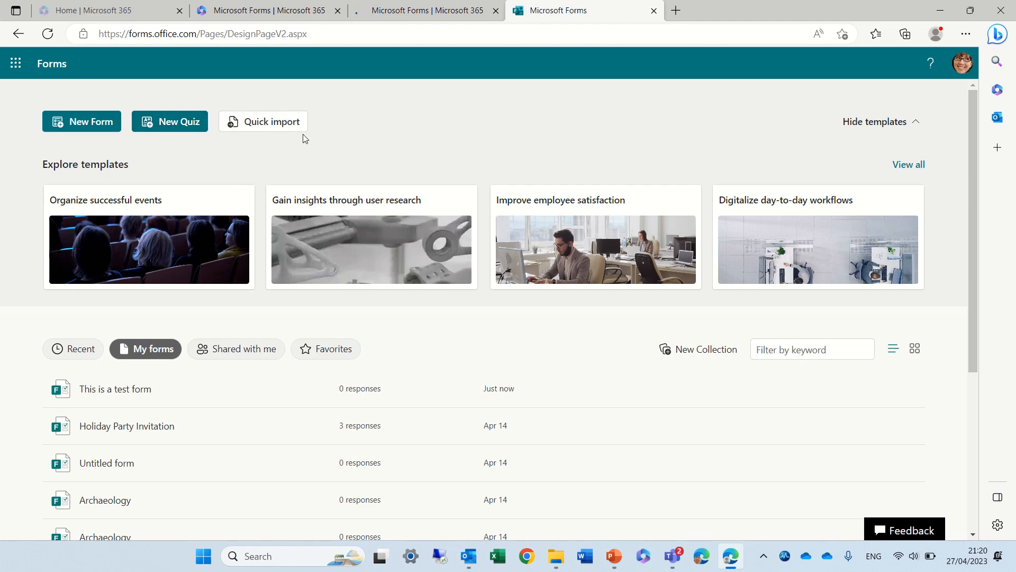
{"action": "mouse_move", "coordinate": [299, 128]}
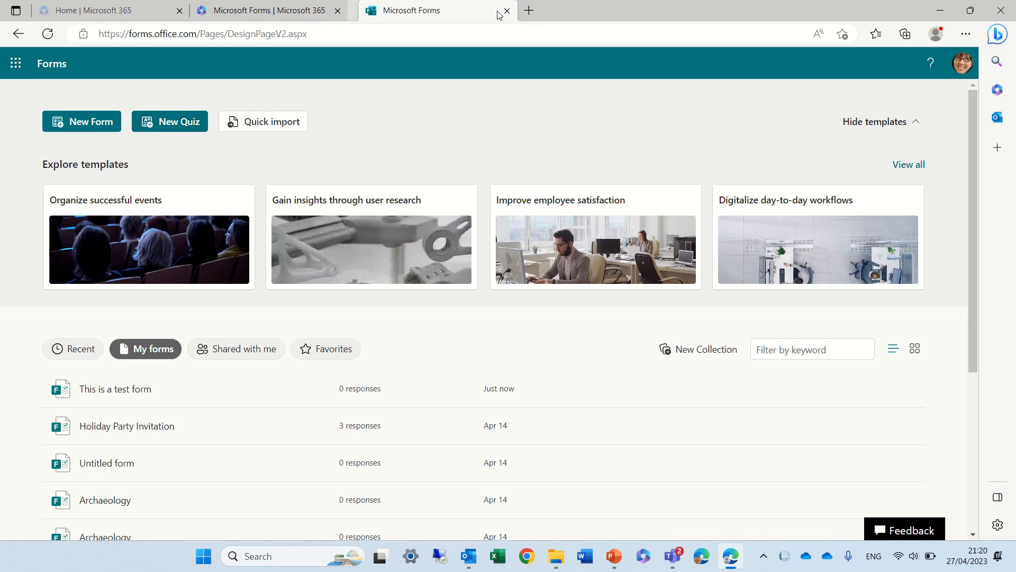
Return to the older Microsoft 365 Forms page and open All My Forms in a new tab
{"action": "left_click", "coordinate": [266, 11]}
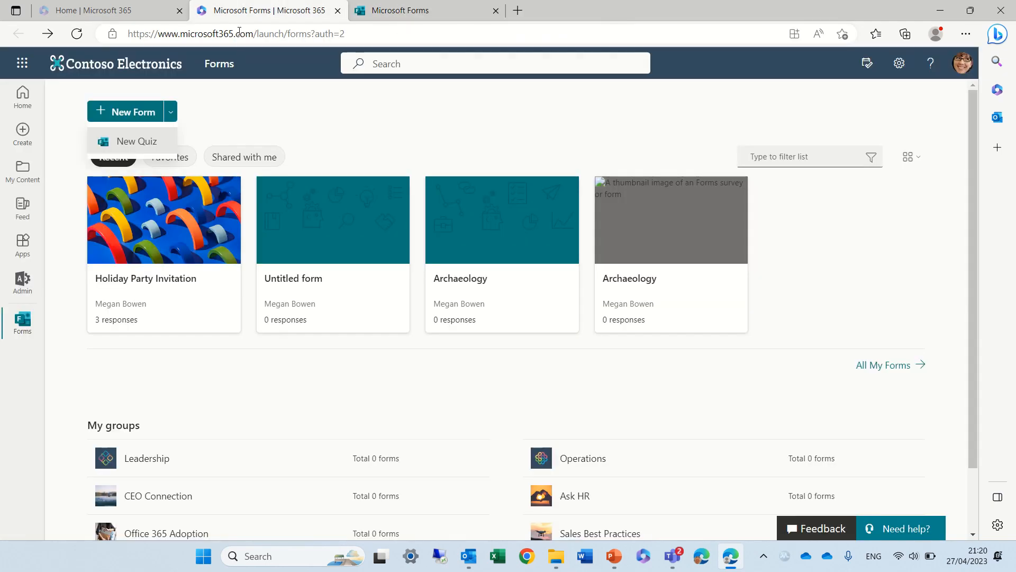
{"action": "mouse_move", "coordinate": [579, 145]}
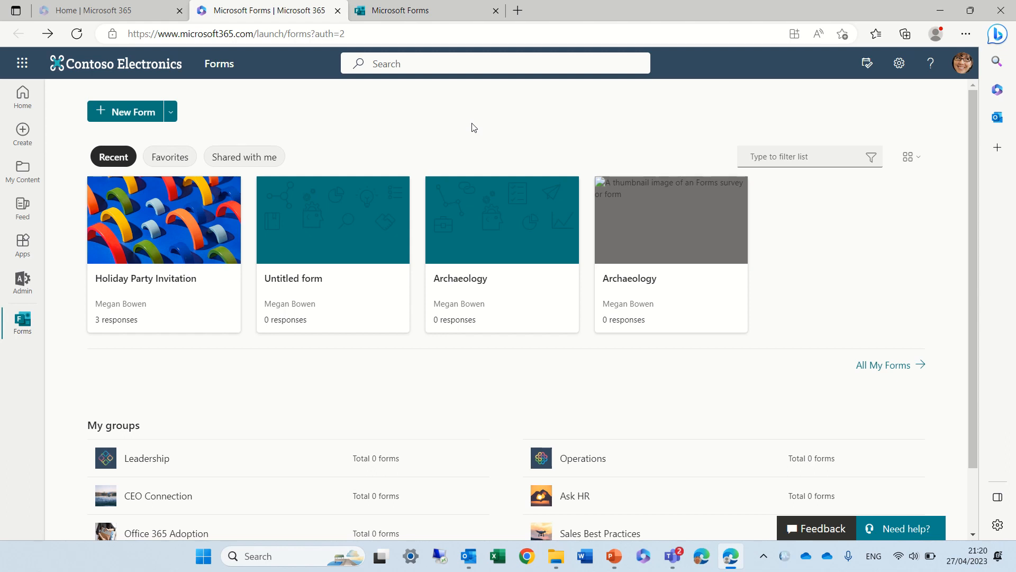
{"action": "mouse_move", "coordinate": [595, 247]}
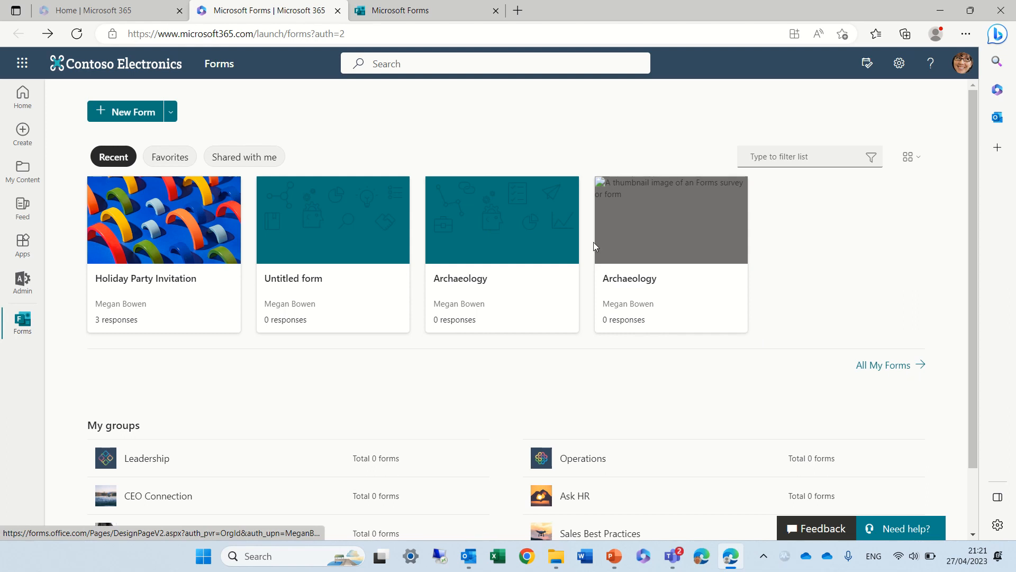
{"action": "mouse_move", "coordinate": [883, 365]}
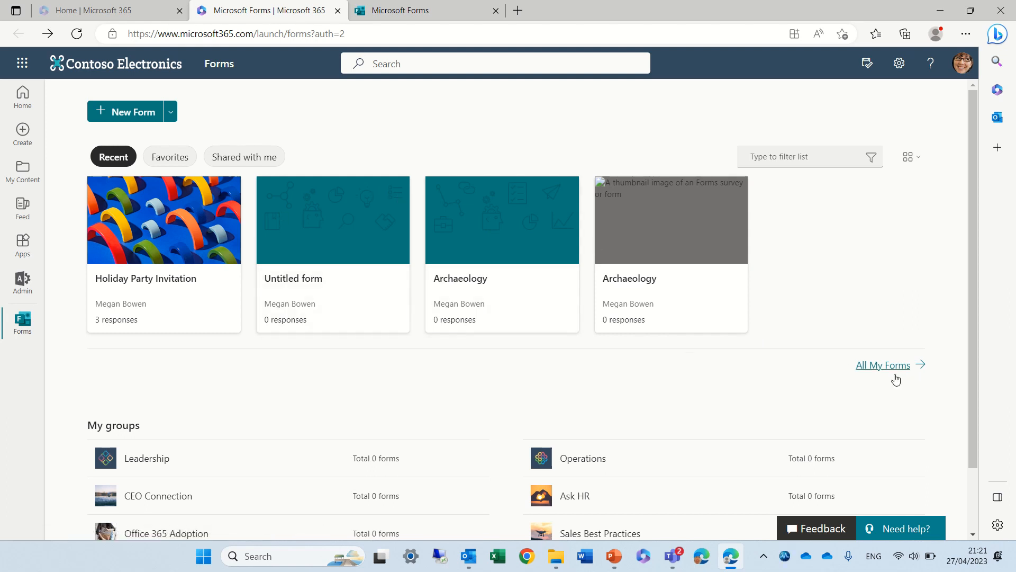
{"action": "mouse_move", "coordinate": [873, 371]}
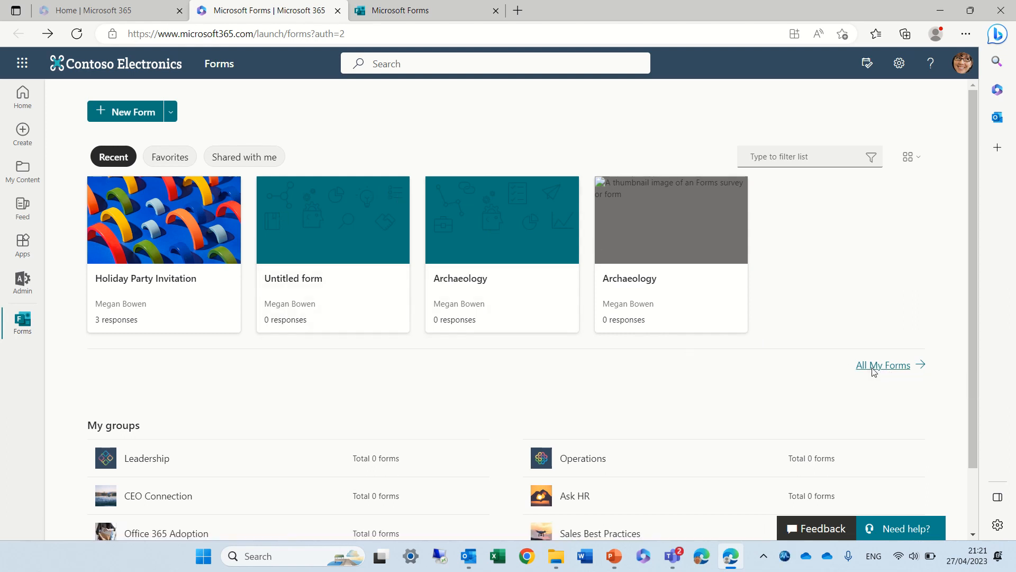
{"action": "left_click", "coordinate": [883, 365]}
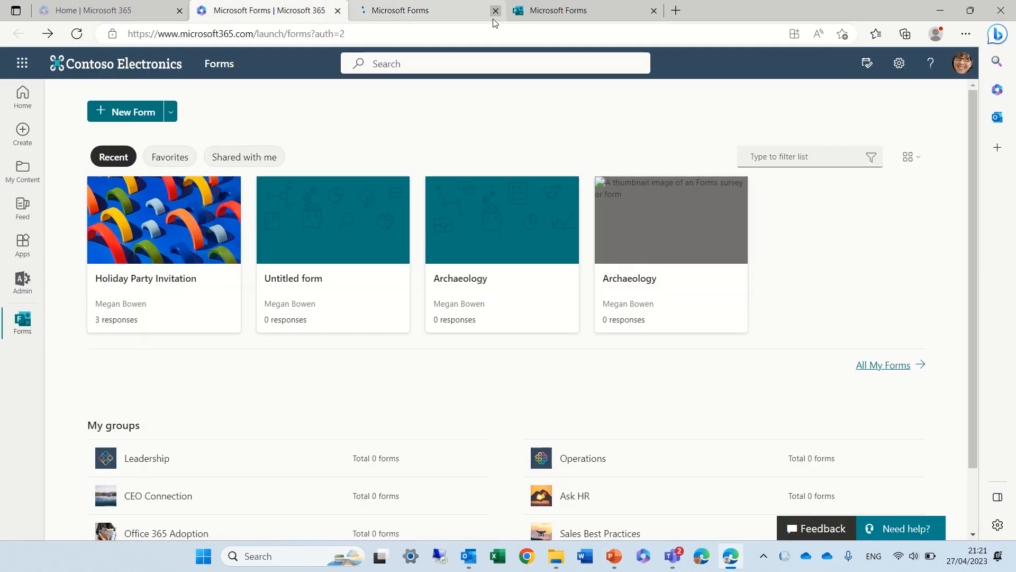
Close the duplicate tab and review My forms, Recycle bin and My groups on the new home page
{"action": "left_click", "coordinate": [496, 11]}
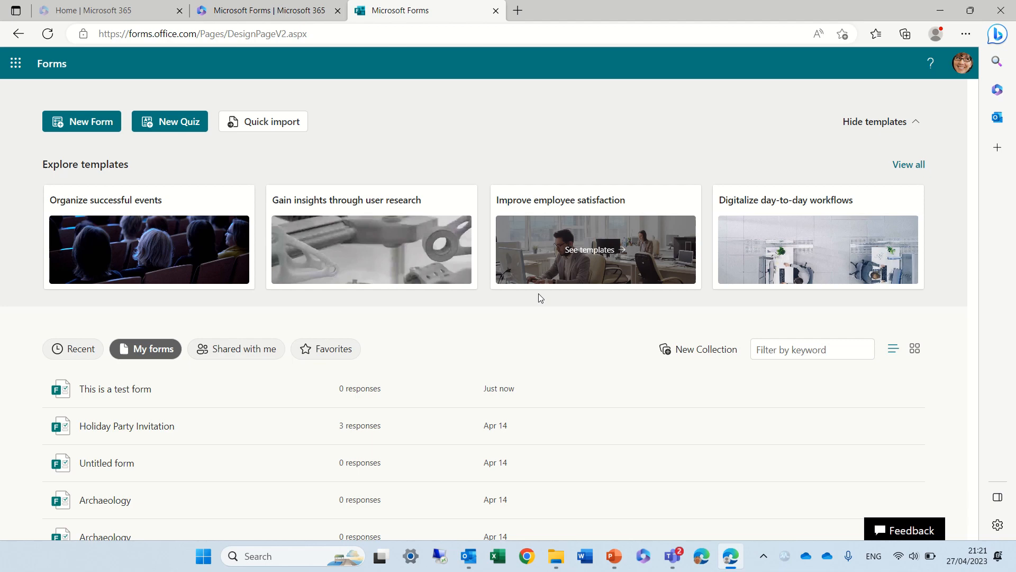
{"action": "mouse_move", "coordinate": [155, 363]}
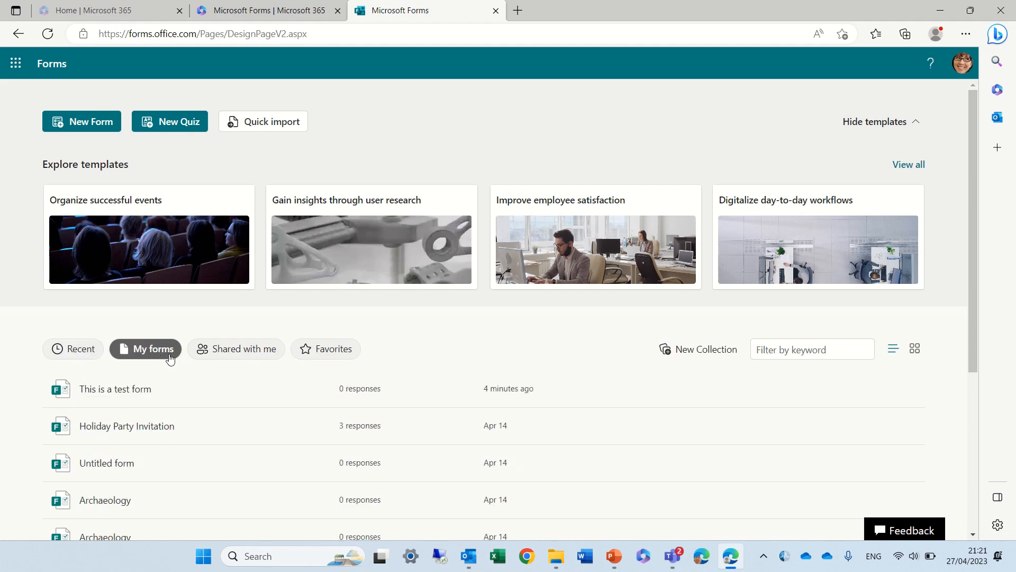
{"action": "scroll", "scroll_direction": "down", "scroll_amount": 3}
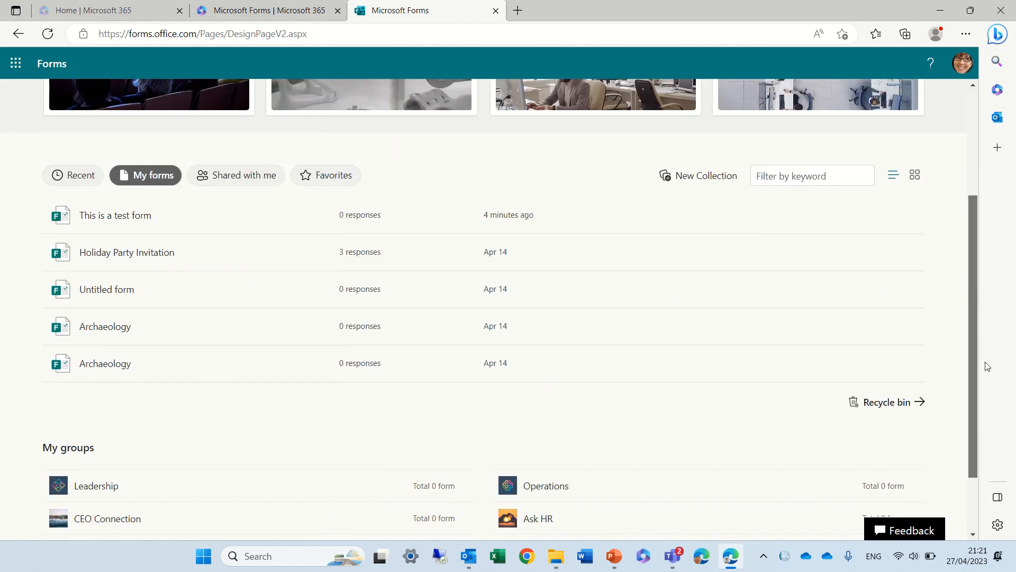
{"action": "scroll", "scroll_direction": "up", "scroll_amount": 3}
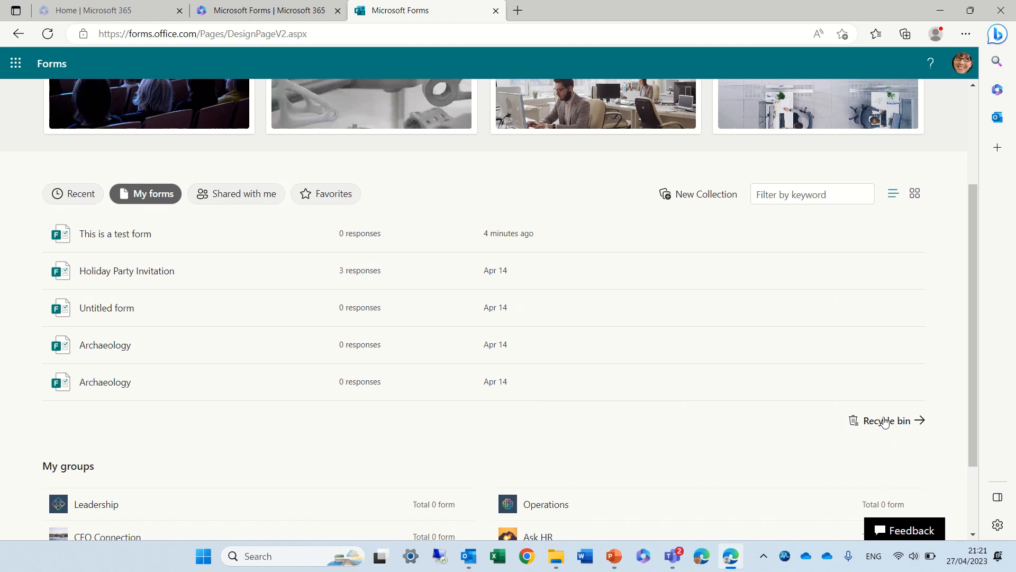
{"action": "mouse_move", "coordinate": [705, 201]}
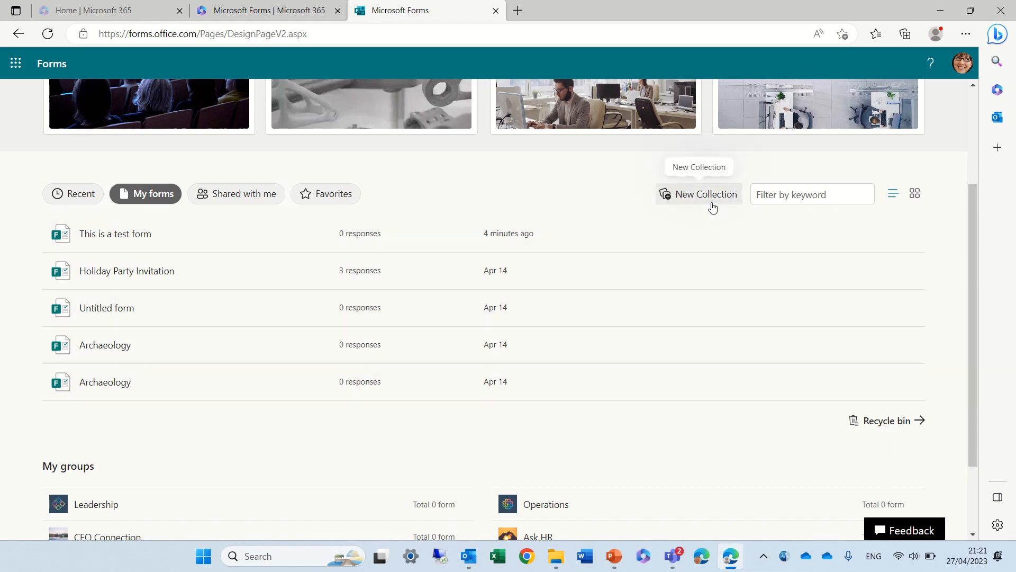
{"action": "mouse_move", "coordinate": [910, 422]}
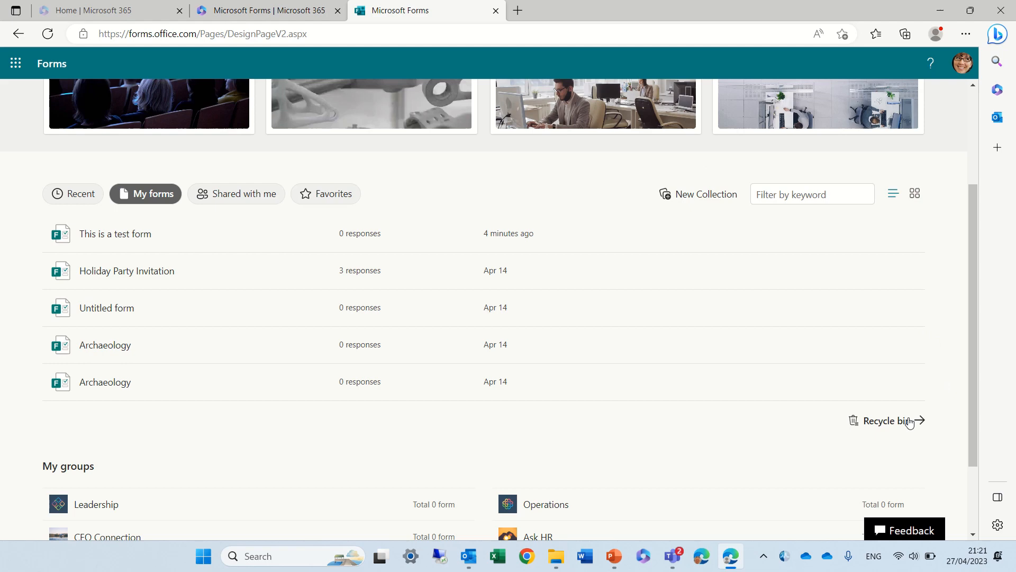
{"action": "scroll", "scroll_direction": "up", "scroll_amount": 3}
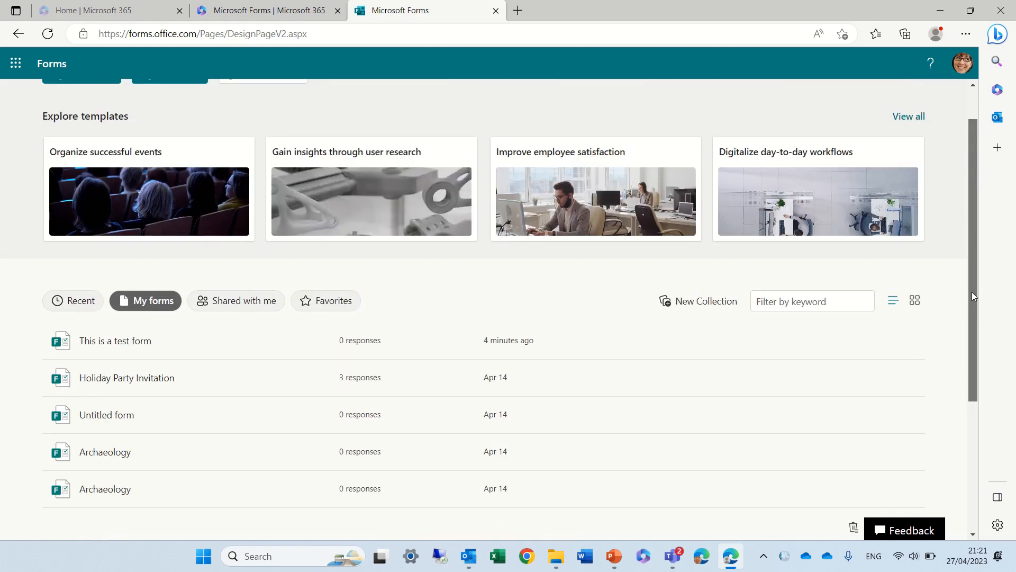
{"action": "scroll", "scroll_direction": "down", "scroll_amount": 3}
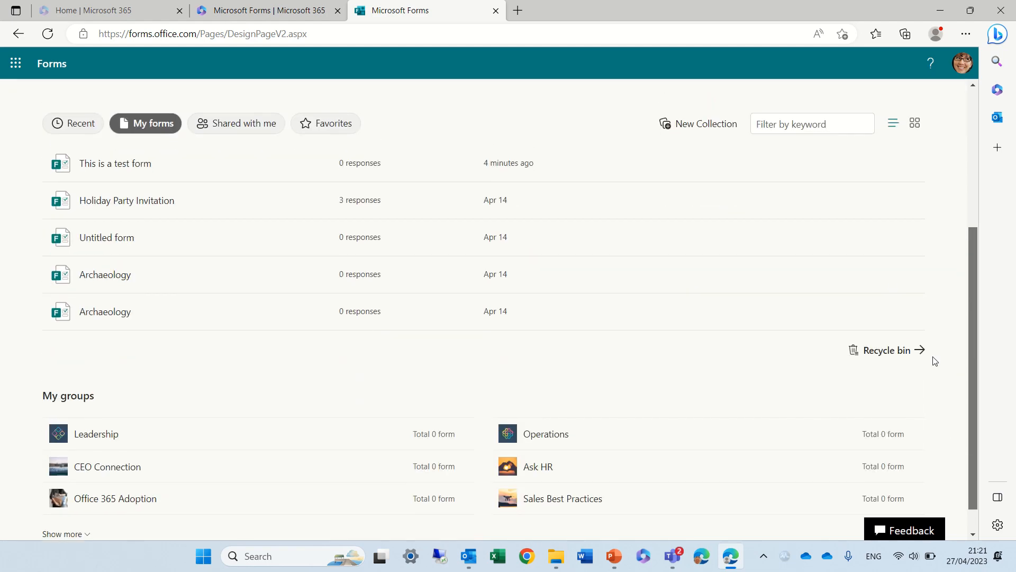
{"action": "scroll", "scroll_direction": "up", "scroll_amount": 3}
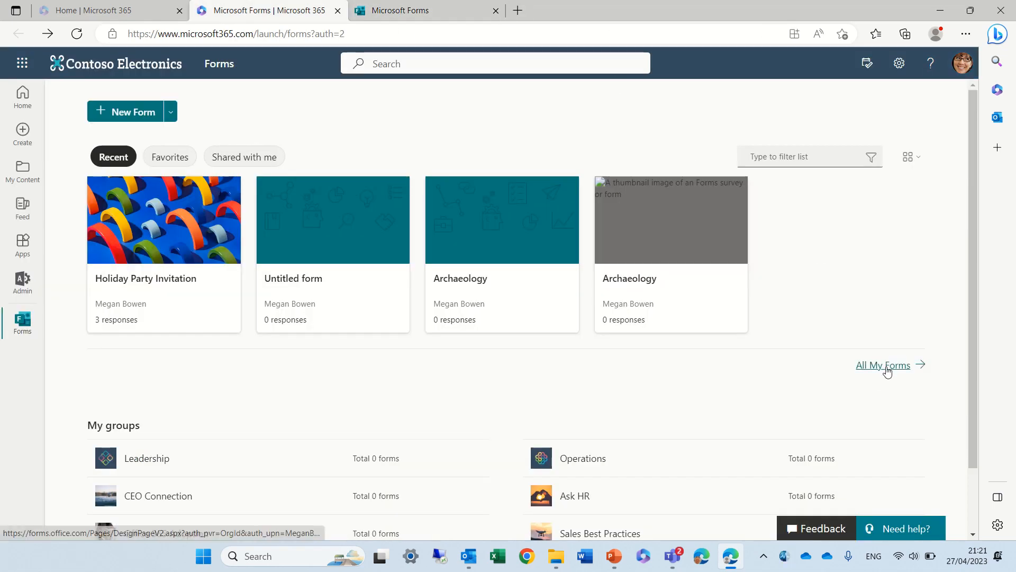
{"action": "mouse_move", "coordinate": [911, 157]}
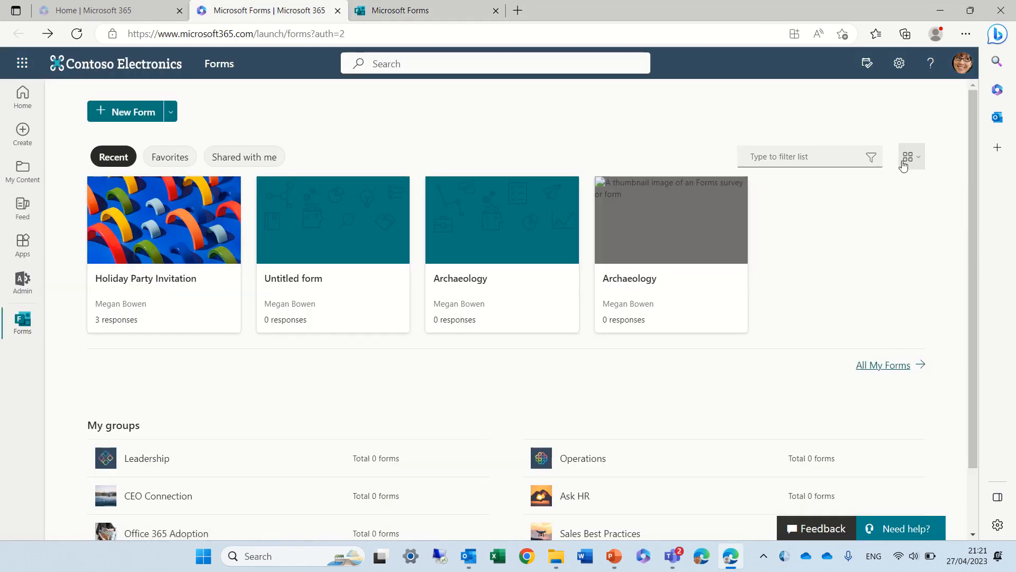
Switch the older home page's recent forms from tiles to list view
{"action": "left_click", "coordinate": [909, 157]}
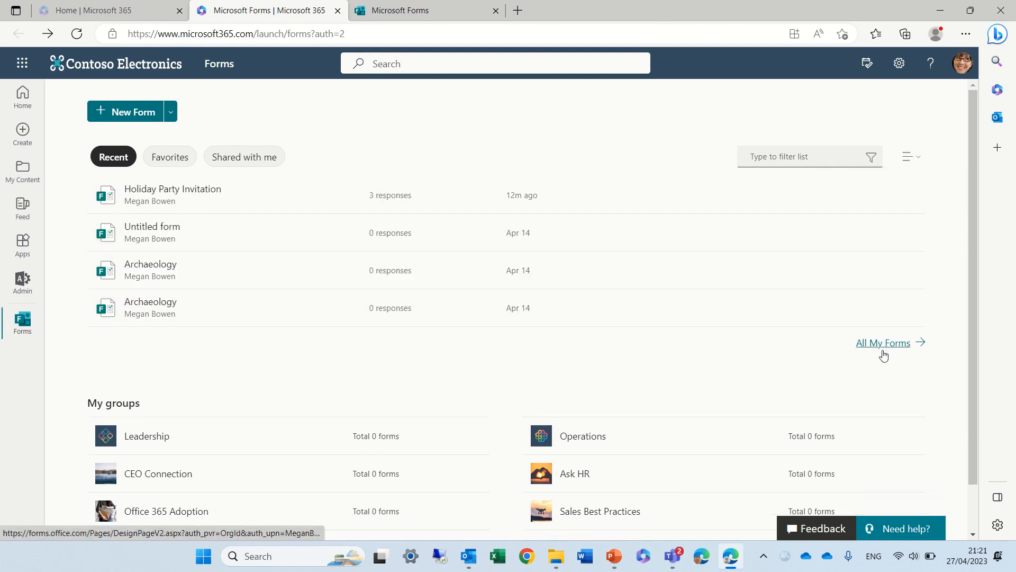
{"action": "mouse_move", "coordinate": [427, 29]}
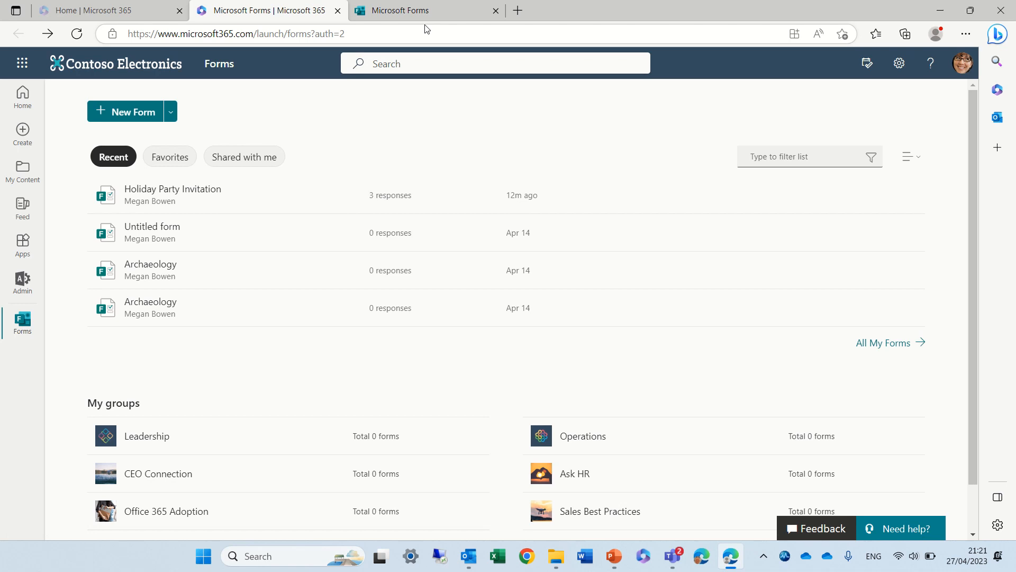
{"action": "left_click", "coordinate": [425, 11]}
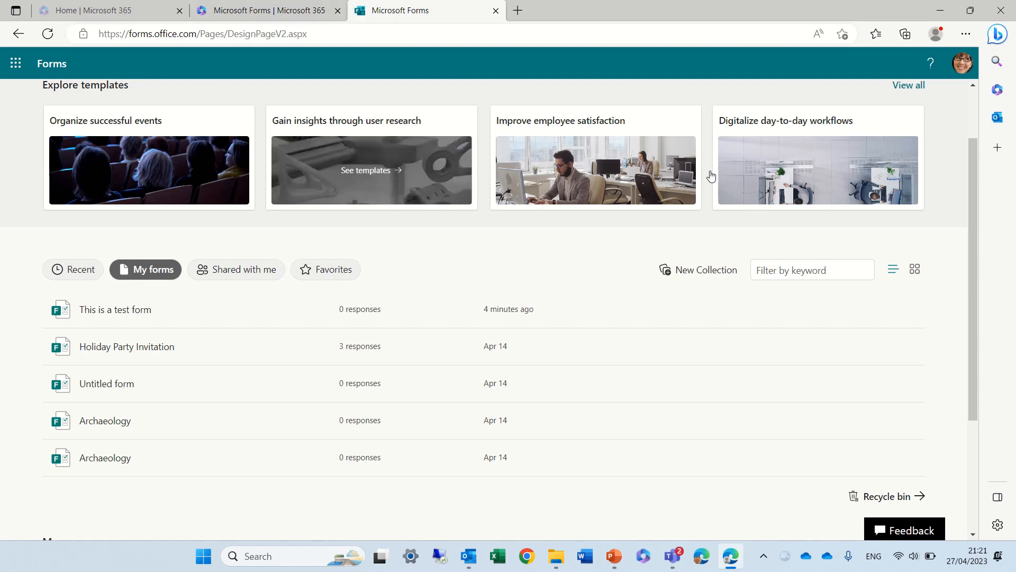
{"action": "scroll", "scroll_direction": "up", "scroll_amount": 3}
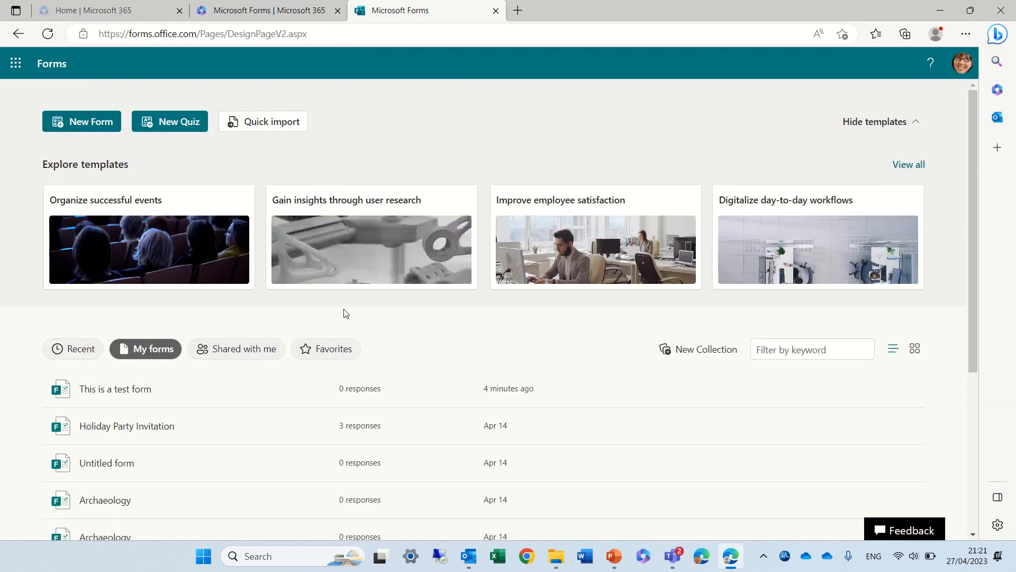
{"action": "mouse_move", "coordinate": [872, 159]}
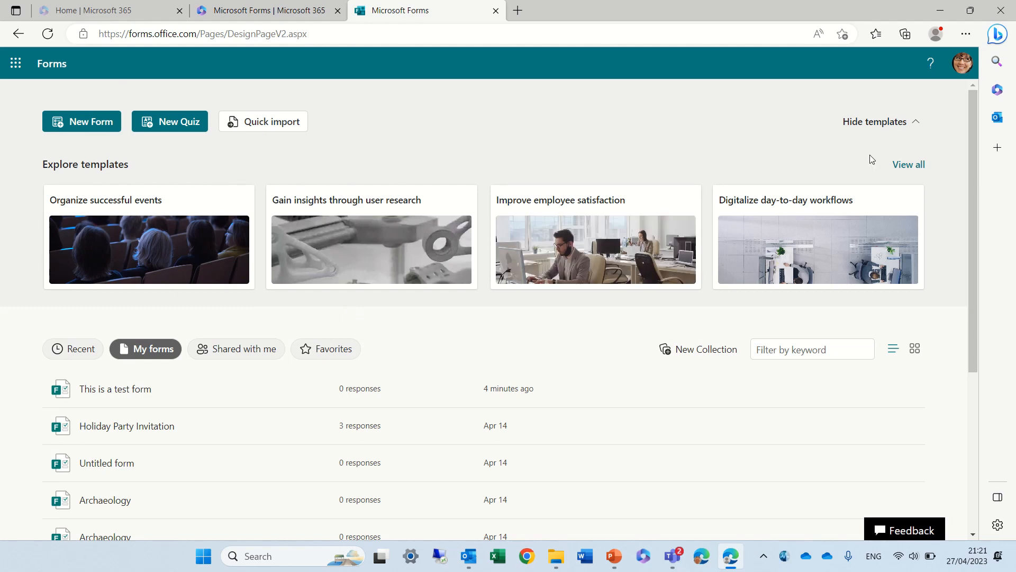
{"action": "mouse_move", "coordinate": [380, 86]}
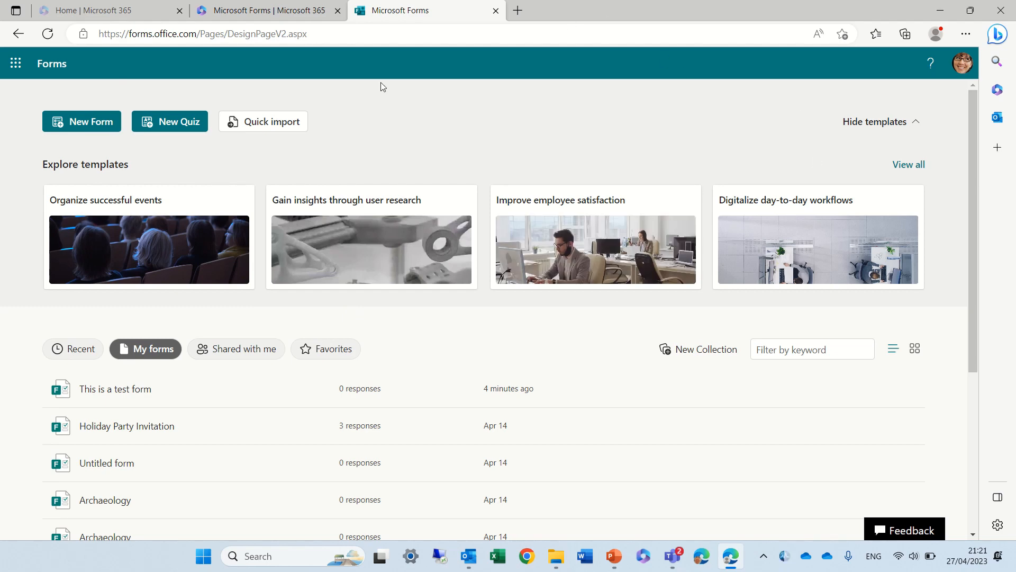
{"action": "mouse_move", "coordinate": [287, 126]}
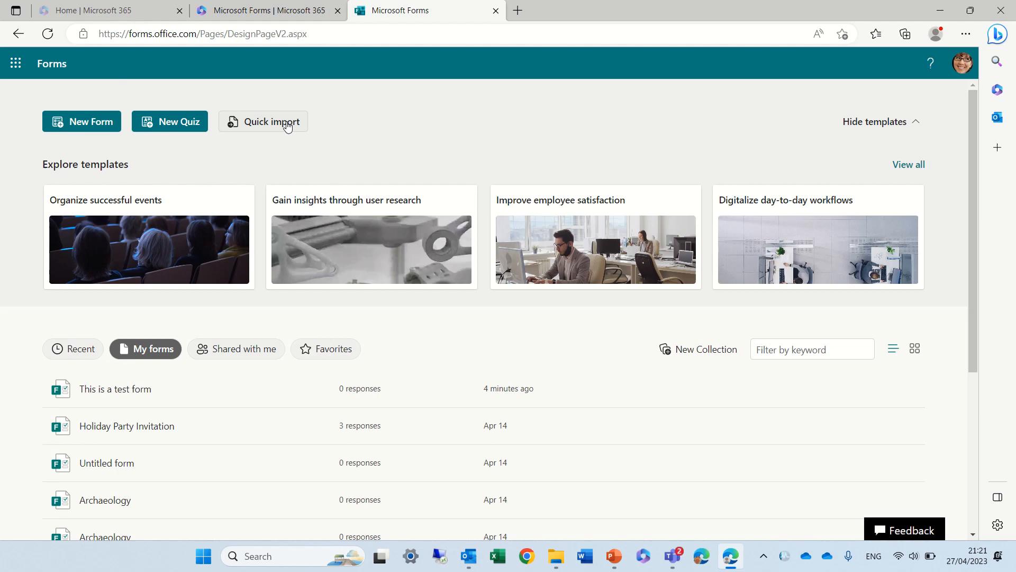
Start Quick import to bring up the Import your file dialog
{"action": "left_click", "coordinate": [264, 121]}
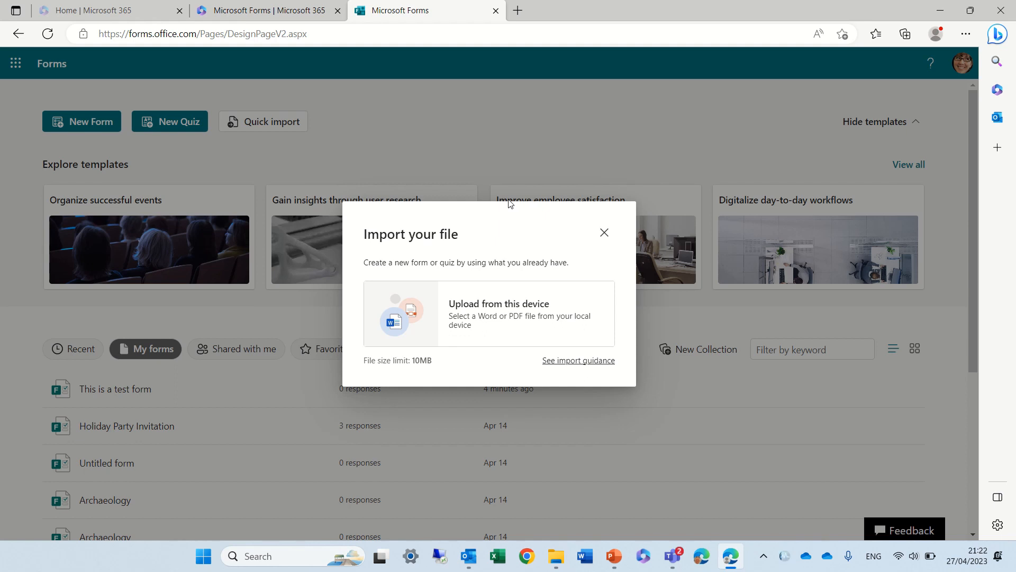
{"action": "mouse_move", "coordinate": [608, 370]}
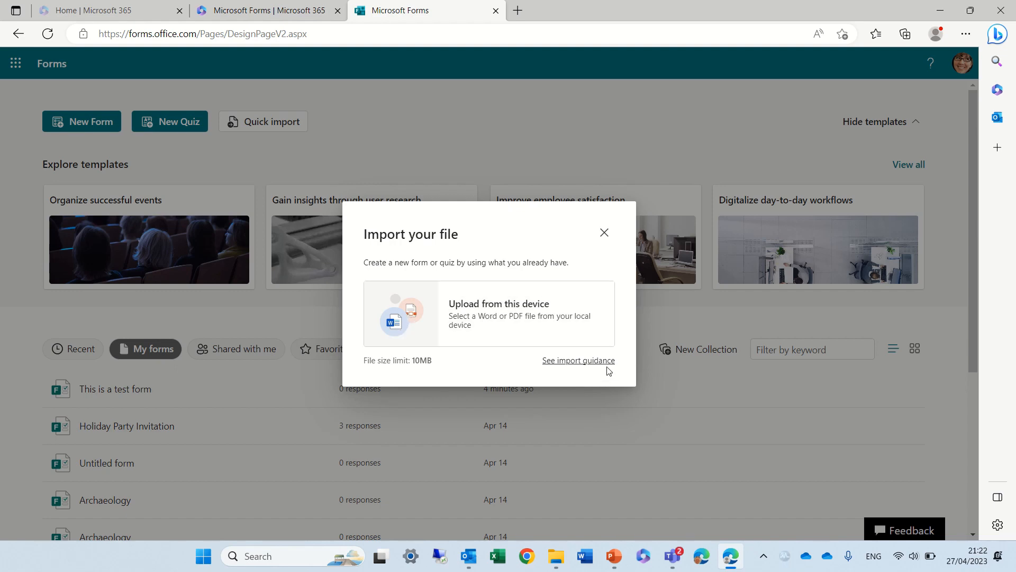
Review the import guidance tips and dismiss them with Got it
{"action": "left_click", "coordinate": [578, 360]}
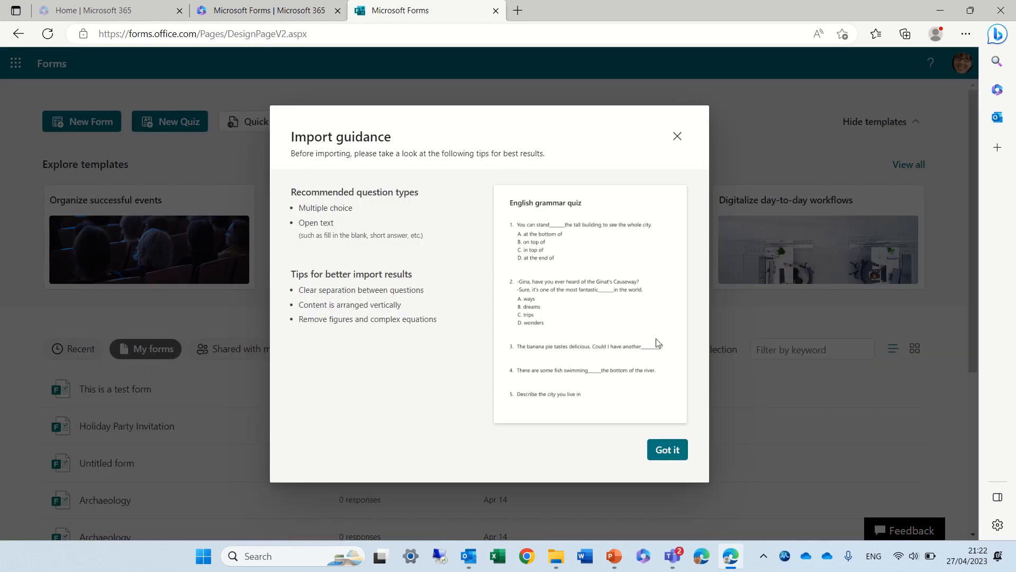
{"action": "mouse_move", "coordinate": [461, 198]}
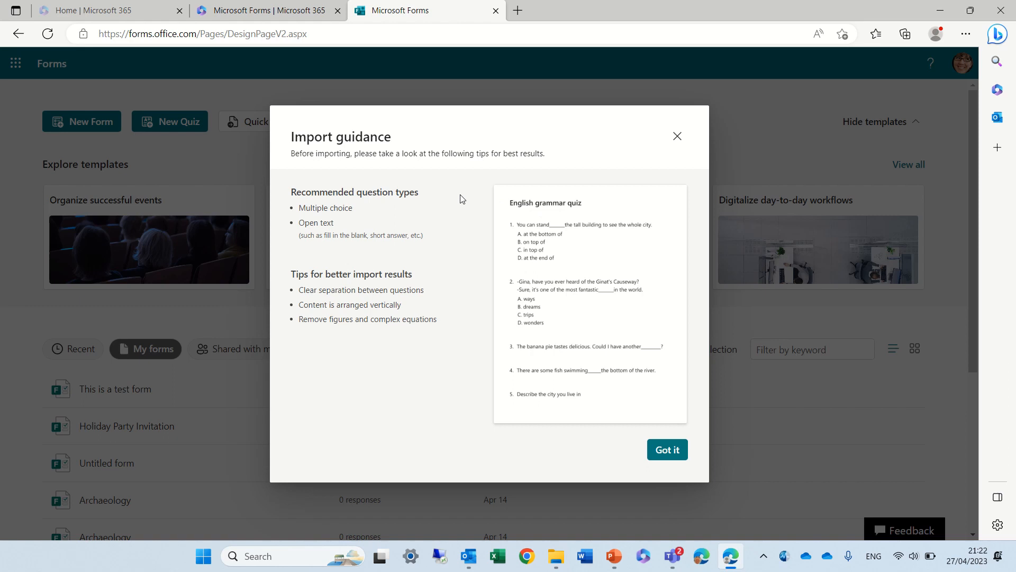
{"action": "mouse_move", "coordinate": [580, 245]}
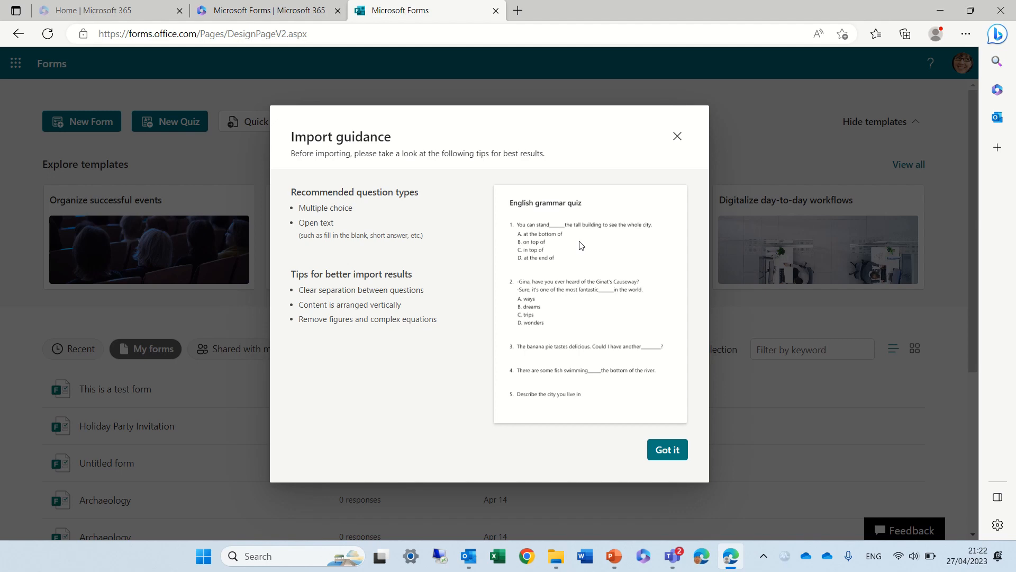
{"action": "left_click", "coordinate": [667, 449]}
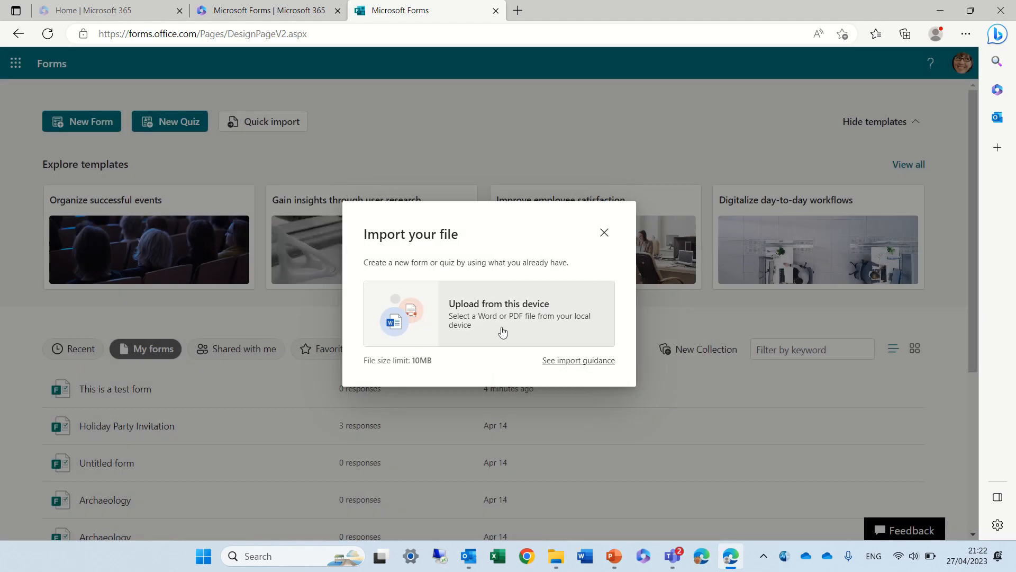
{"action": "mouse_move", "coordinate": [623, 327]}
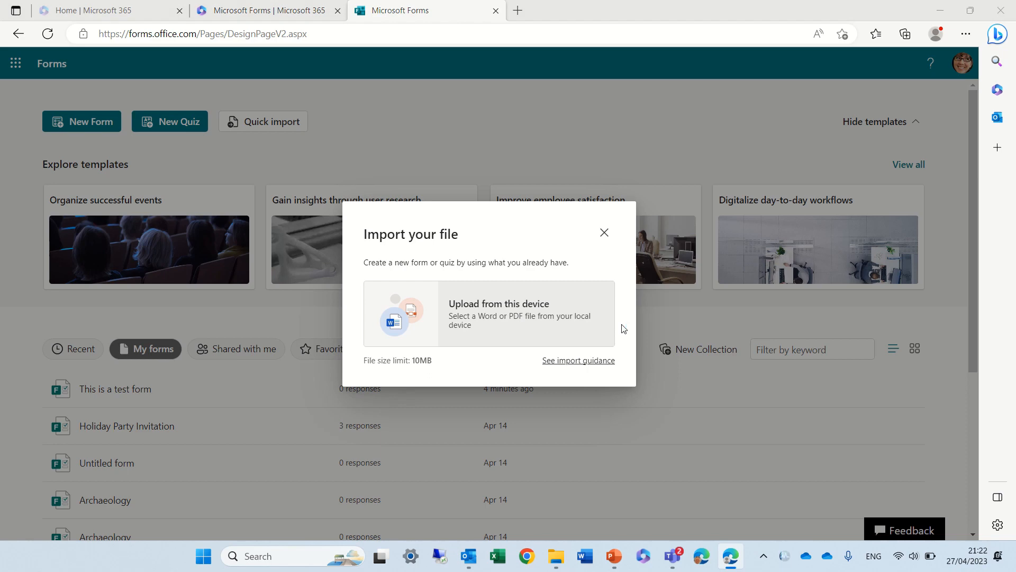
Upload upload_form.docx from this device and import it as a Form rather than a Quiz
{"action": "left_click", "coordinate": [498, 304]}
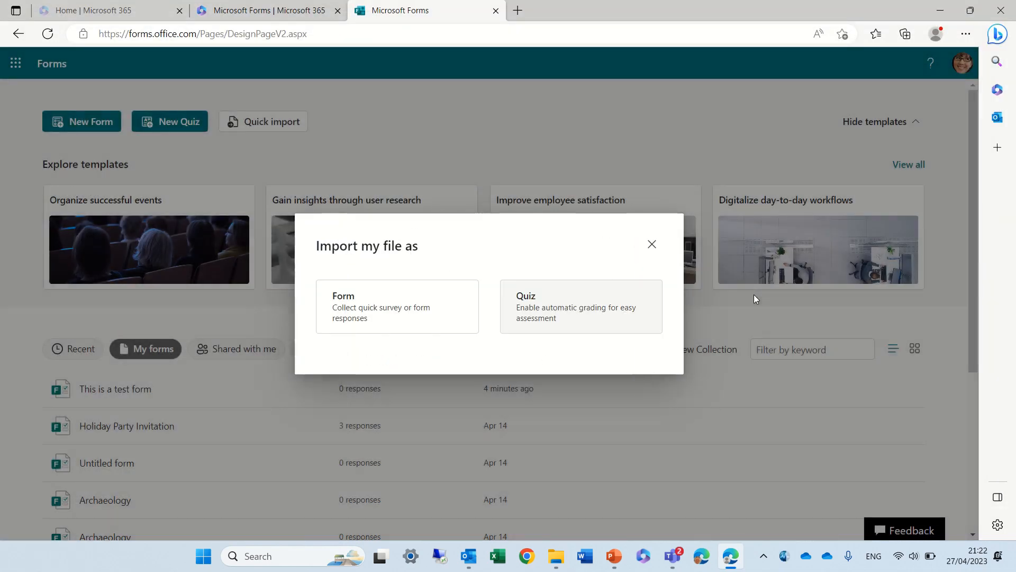
{"action": "mouse_move", "coordinate": [608, 314]}
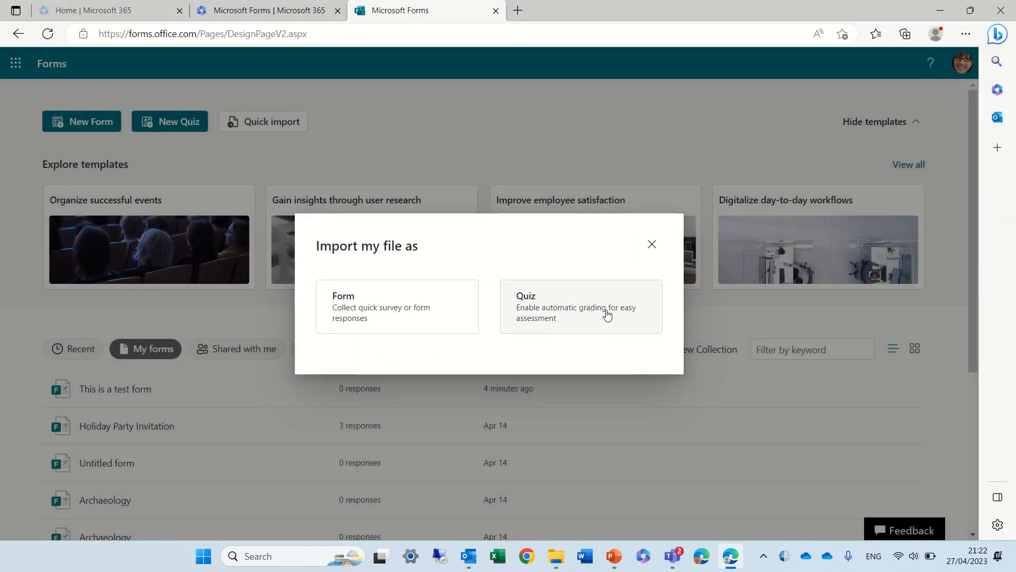
{"action": "mouse_move", "coordinate": [386, 312]}
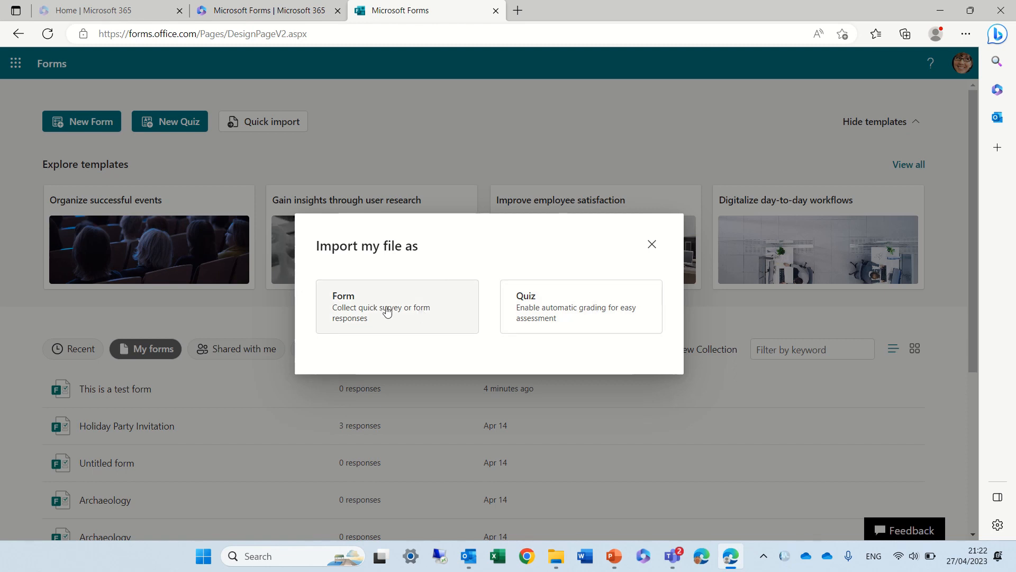
{"action": "mouse_move", "coordinate": [343, 303]}
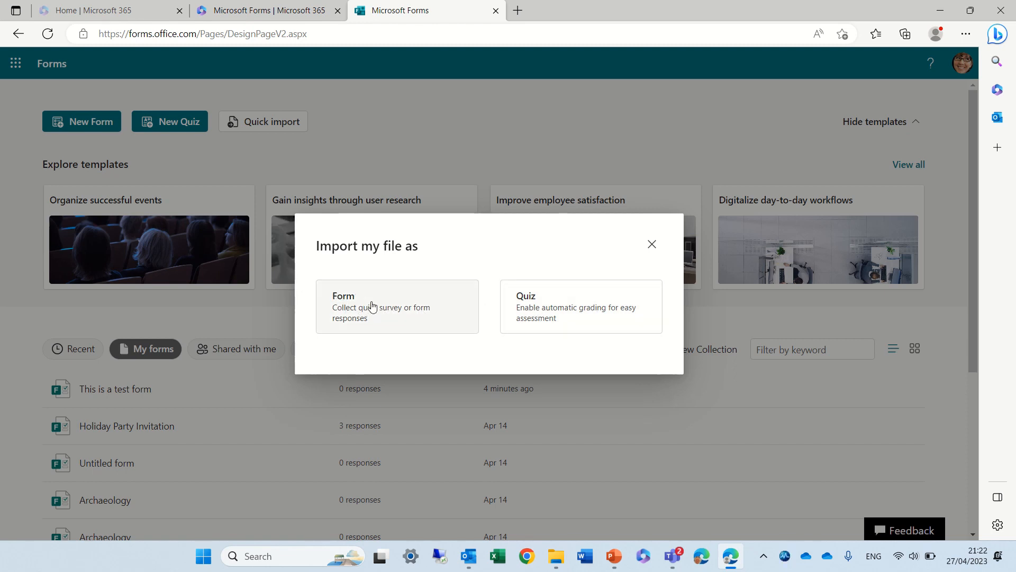
{"action": "left_click", "coordinate": [397, 306]}
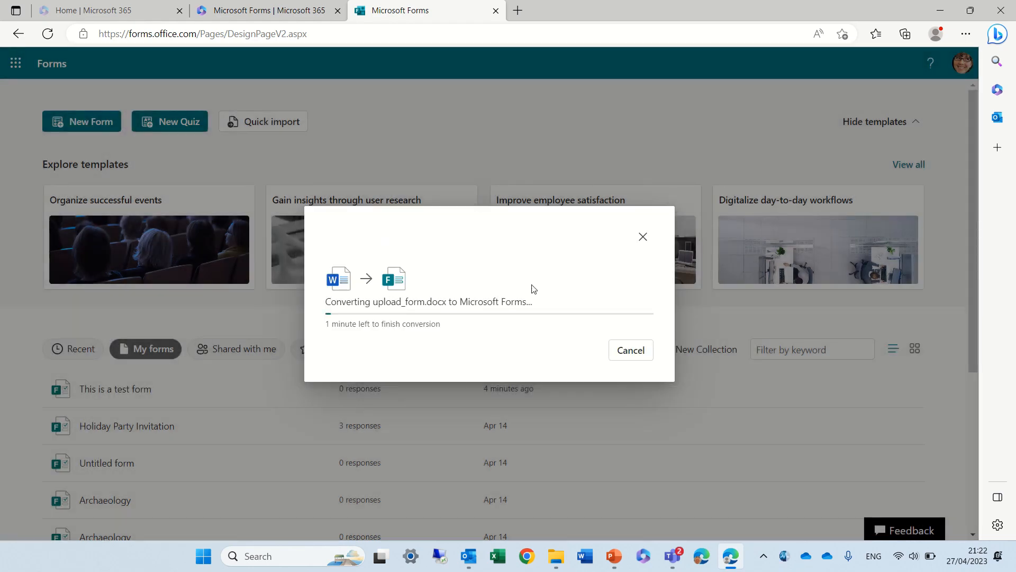
{"action": "mouse_move", "coordinate": [573, 293]}
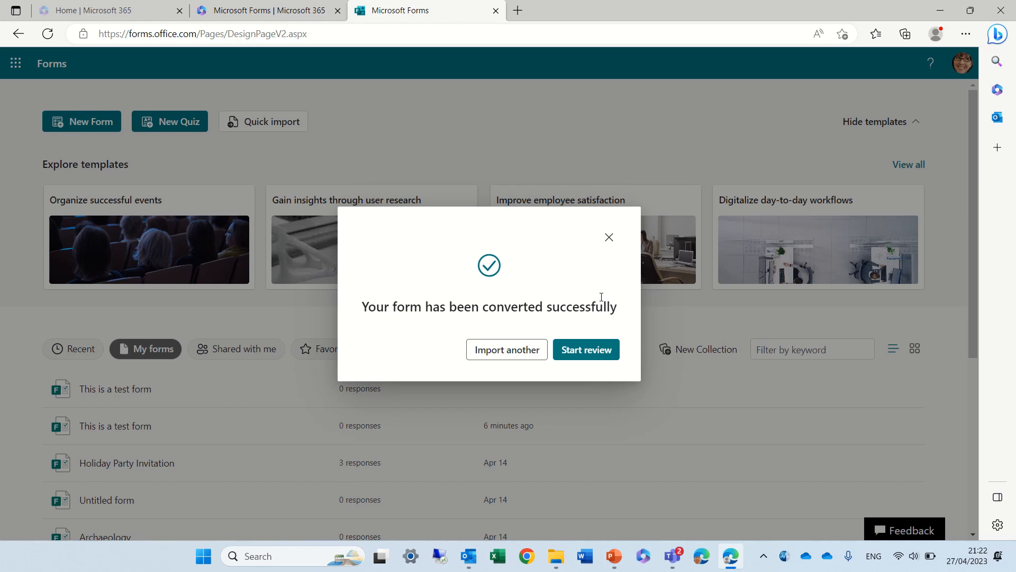
After conversion succeeds, start reviewing the newly converted form
{"action": "left_click", "coordinate": [586, 349]}
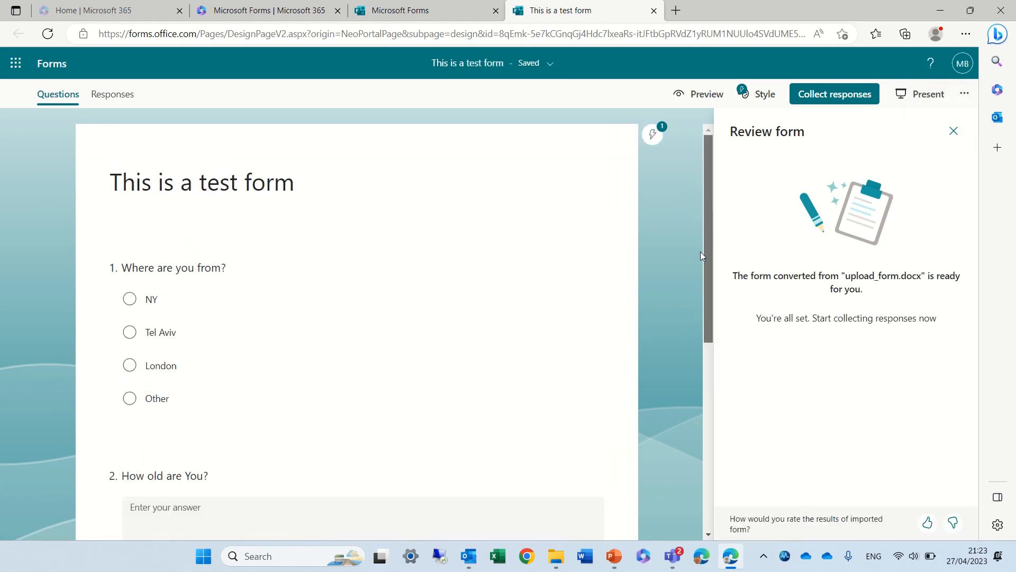
Scroll through the three imported questions of 'This is a test form' and back to its title
{"action": "scroll", "scroll_direction": "down", "scroll_amount": 3}
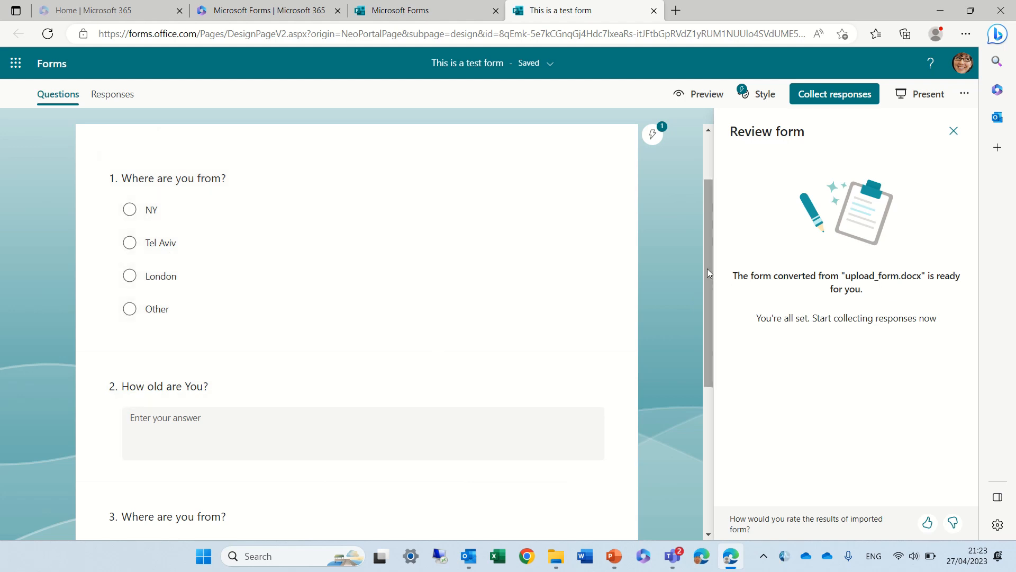
{"action": "scroll", "scroll_direction": "down", "scroll_amount": 3}
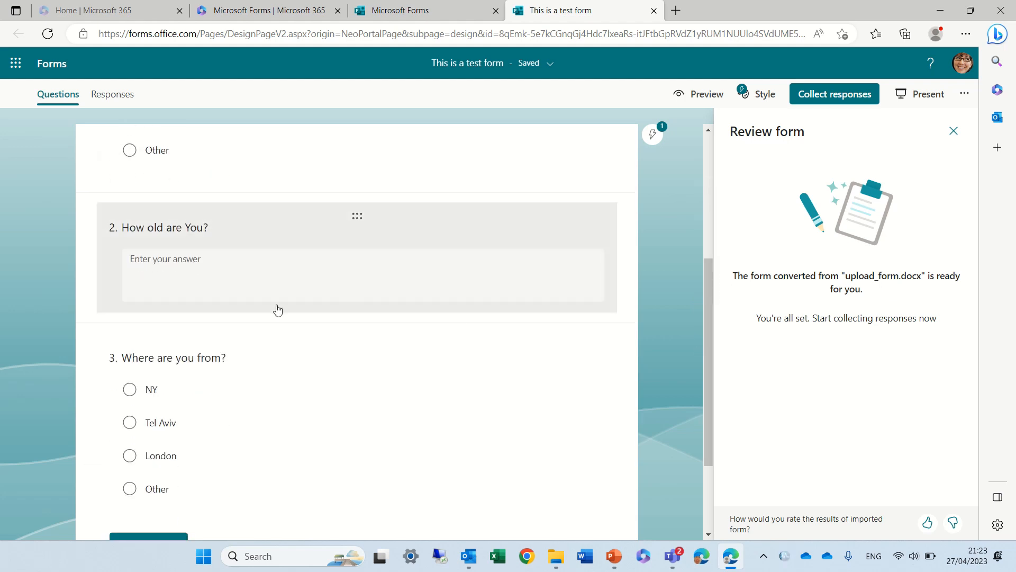
{"action": "scroll", "scroll_direction": "down", "scroll_amount": 3}
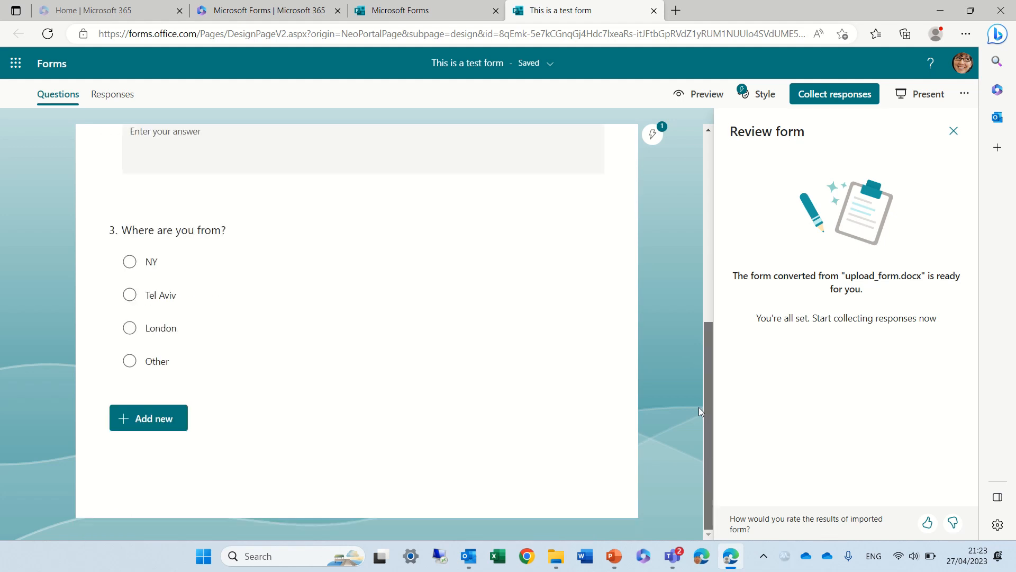
{"action": "scroll", "scroll_direction": "up", "scroll_amount": 3}
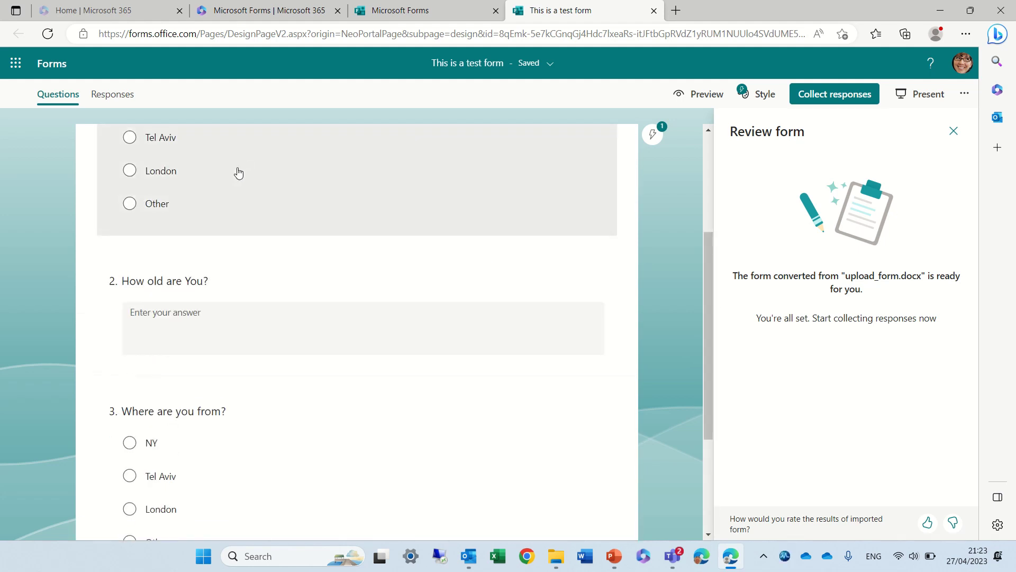
{"action": "scroll", "scroll_direction": "up", "scroll_amount": 3}
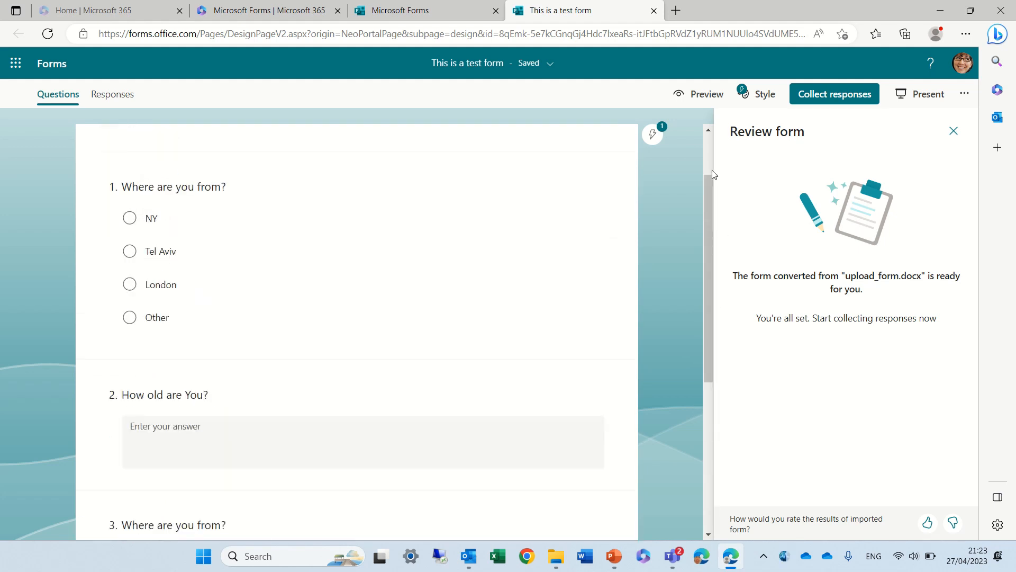
{"action": "scroll", "scroll_direction": "up", "scroll_amount": 3}
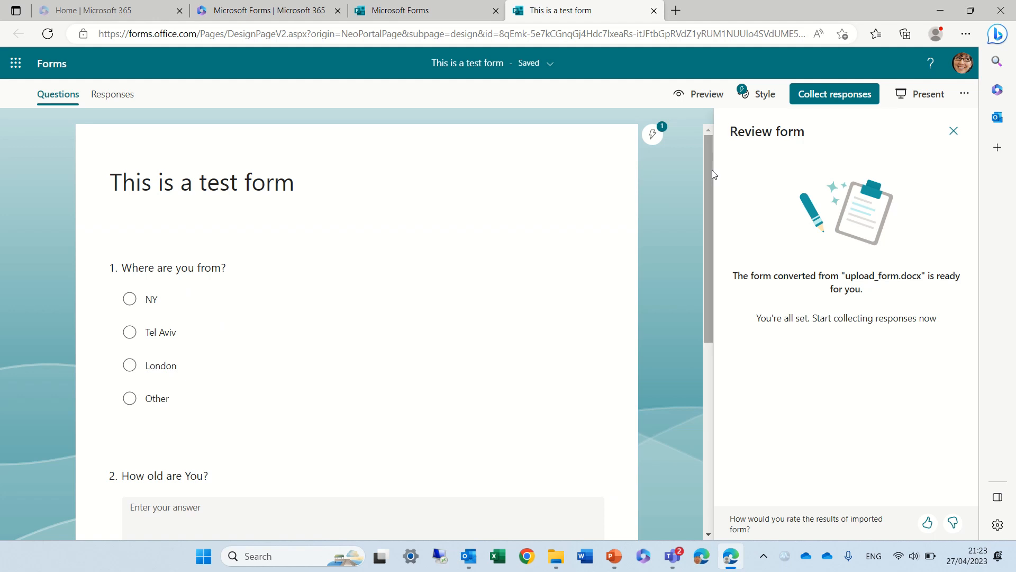
{"action": "mouse_move", "coordinate": [839, 108]}
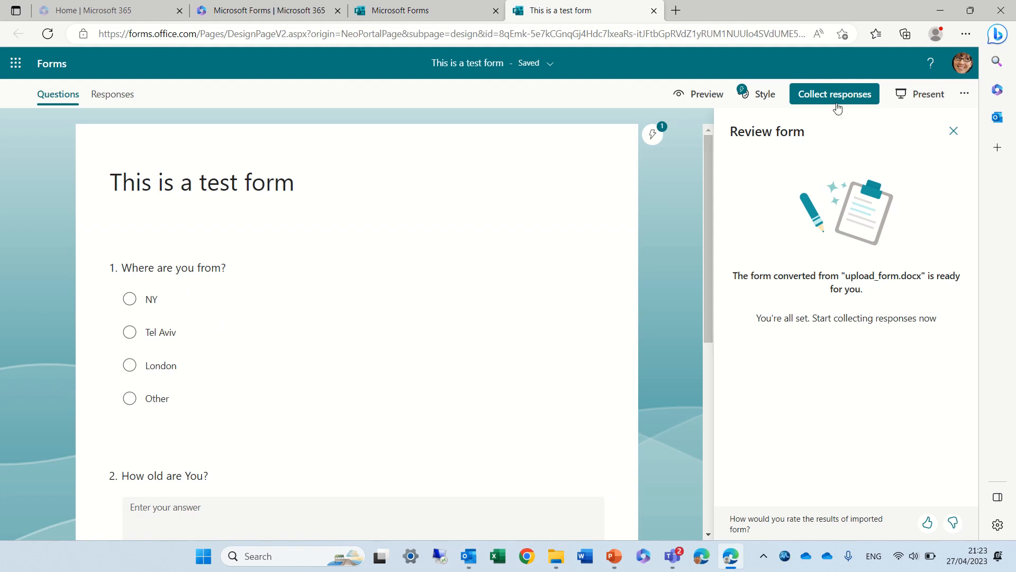
{"action": "mouse_move", "coordinate": [580, 64]}
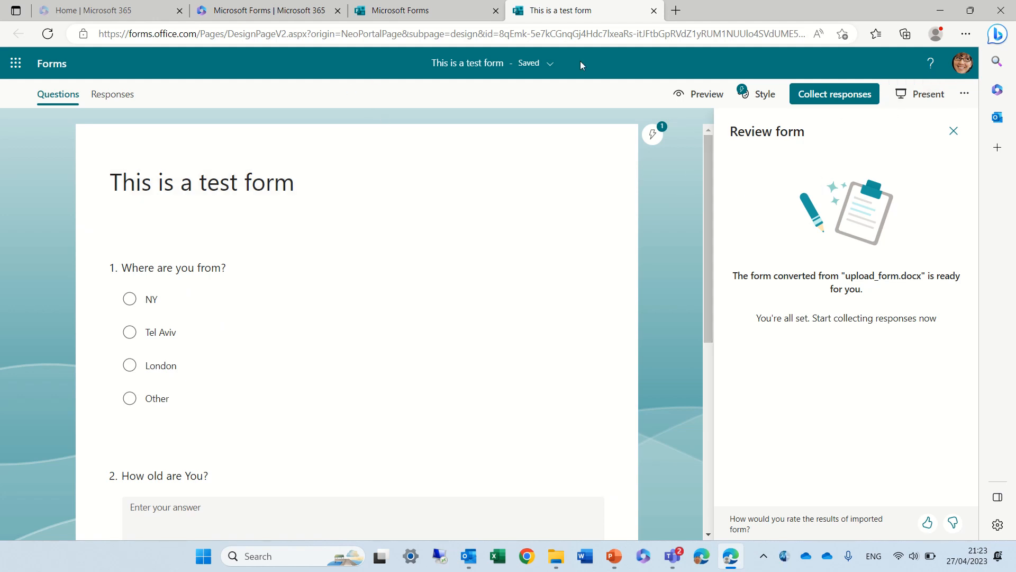
{"action": "mouse_move", "coordinate": [94, 74]}
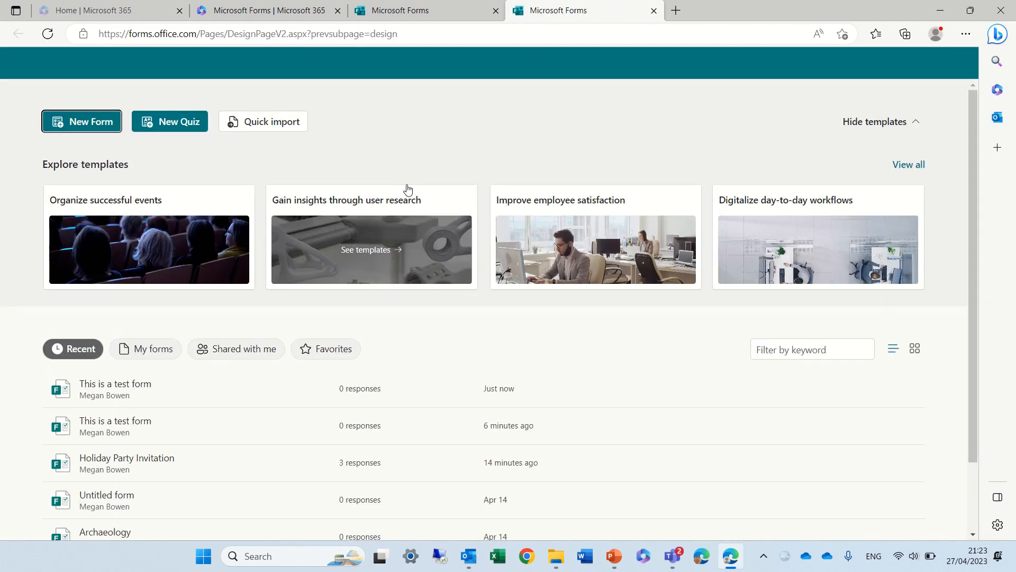
{"action": "mouse_move", "coordinate": [908, 181]}
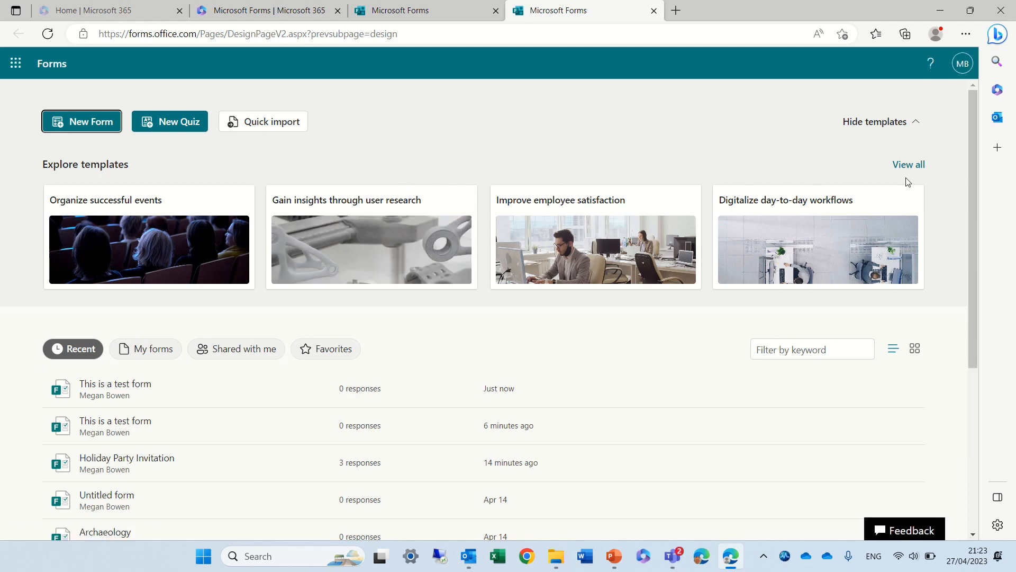
Scroll to My groups and open the Leadership group's forms page
{"action": "scroll", "scroll_direction": "down", "scroll_amount": 3}
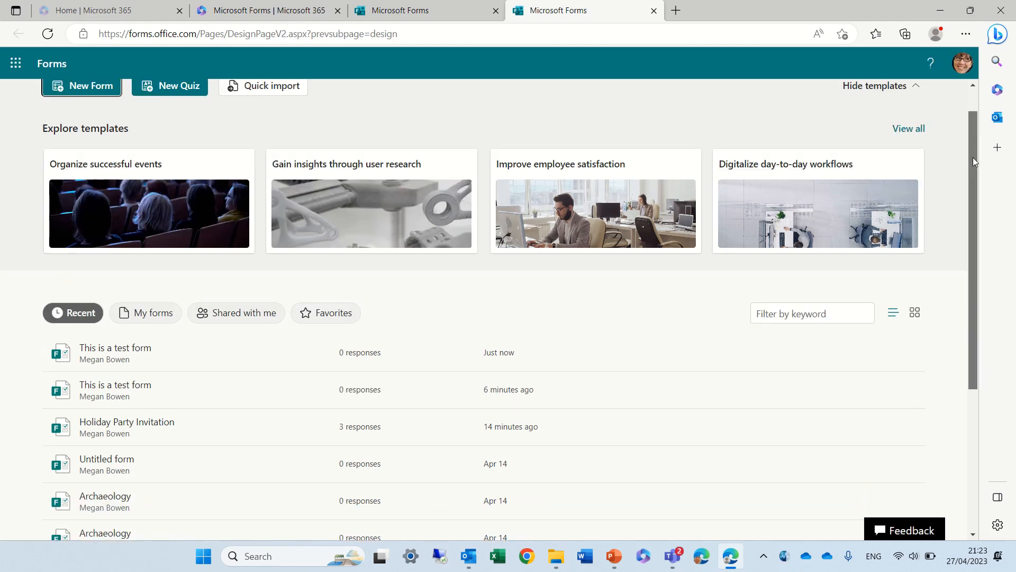
{"action": "scroll", "scroll_direction": "down", "scroll_amount": 3}
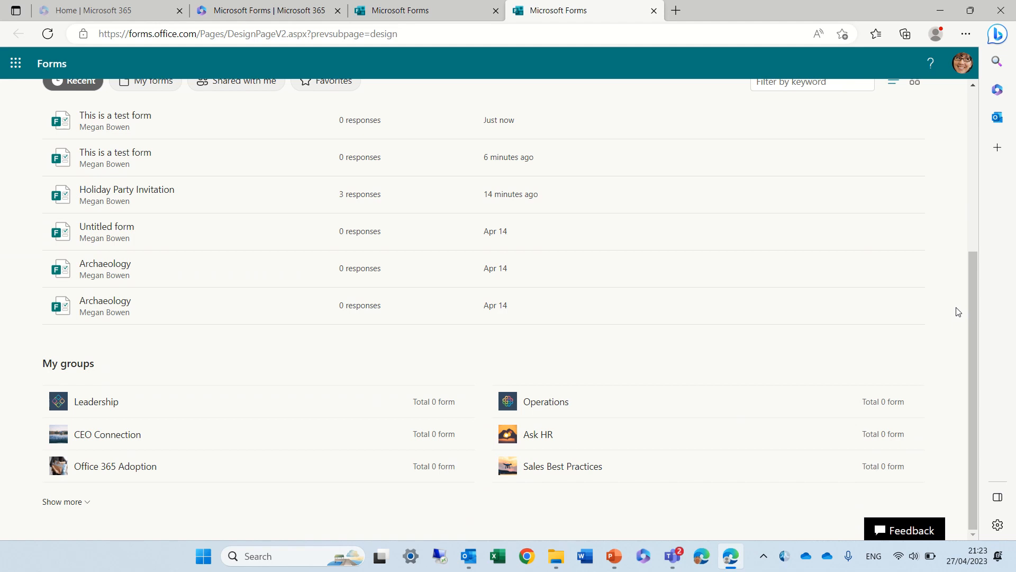
{"action": "mouse_move", "coordinate": [290, 427]}
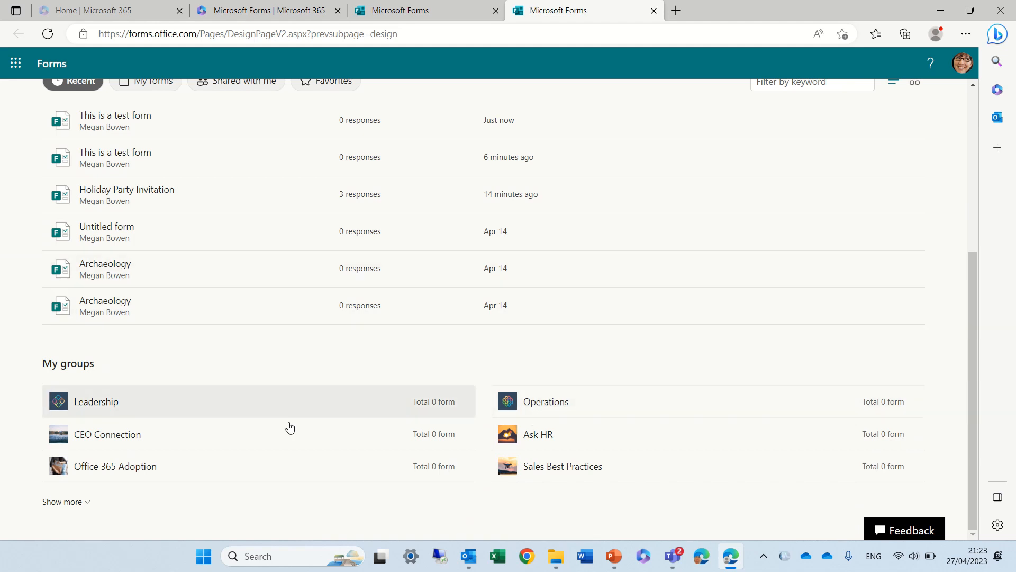
{"action": "left_click", "coordinate": [97, 401]}
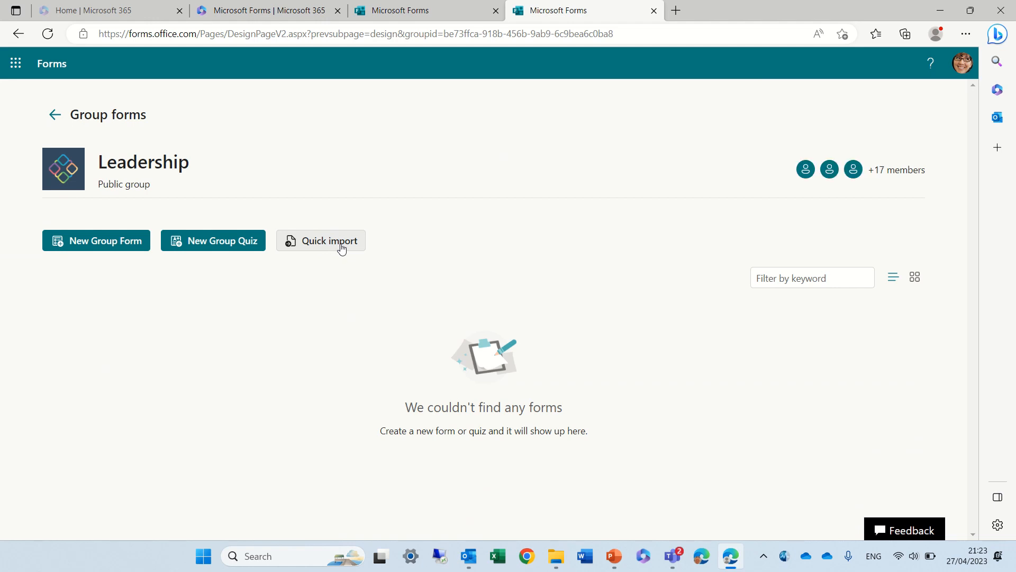
Use Quick import to upload the upload_form Word document from this device for the Leadership group
{"action": "left_click", "coordinate": [321, 241]}
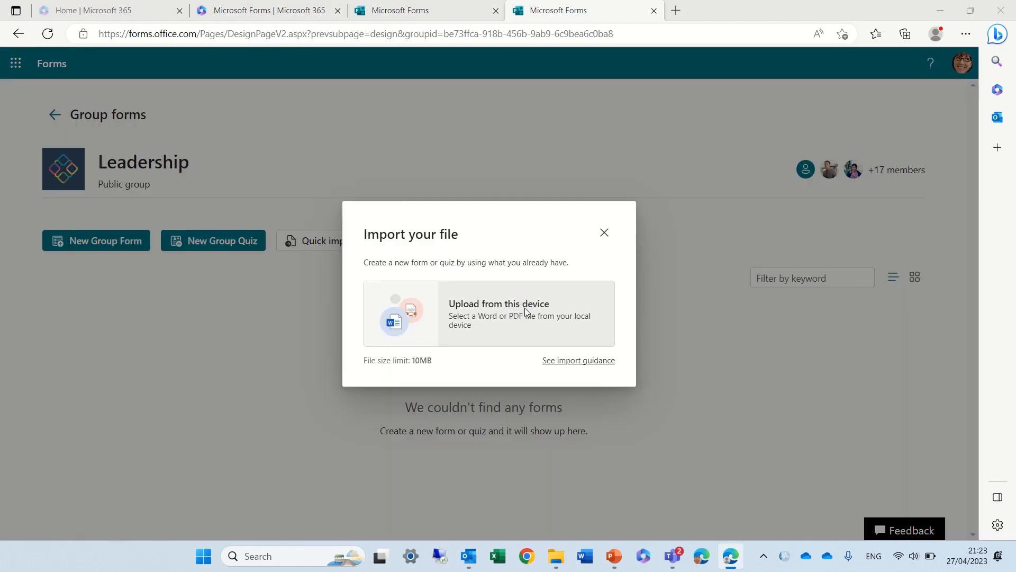
{"action": "left_click", "coordinate": [498, 313]}
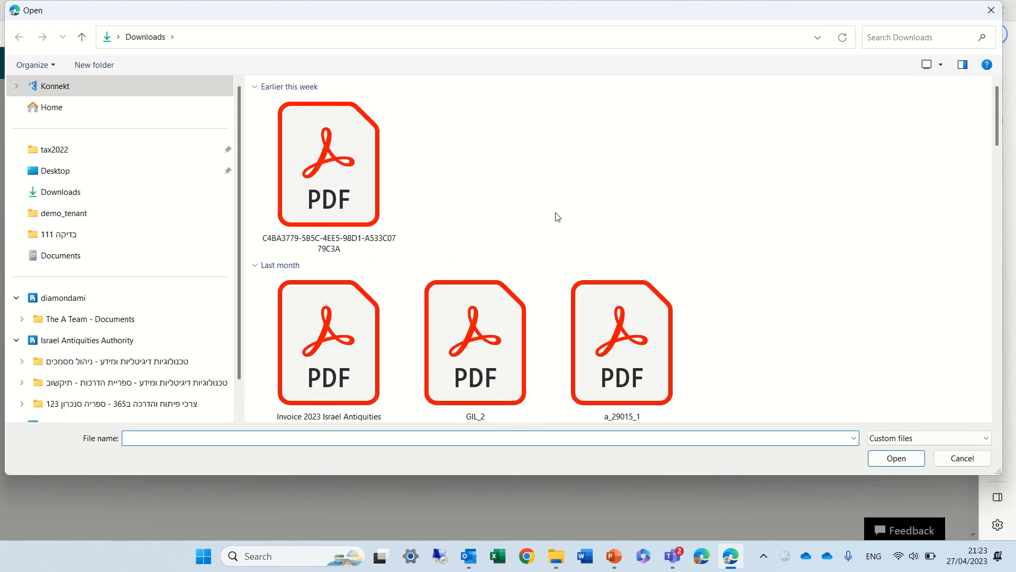
{"action": "left_click", "coordinate": [328, 166]}
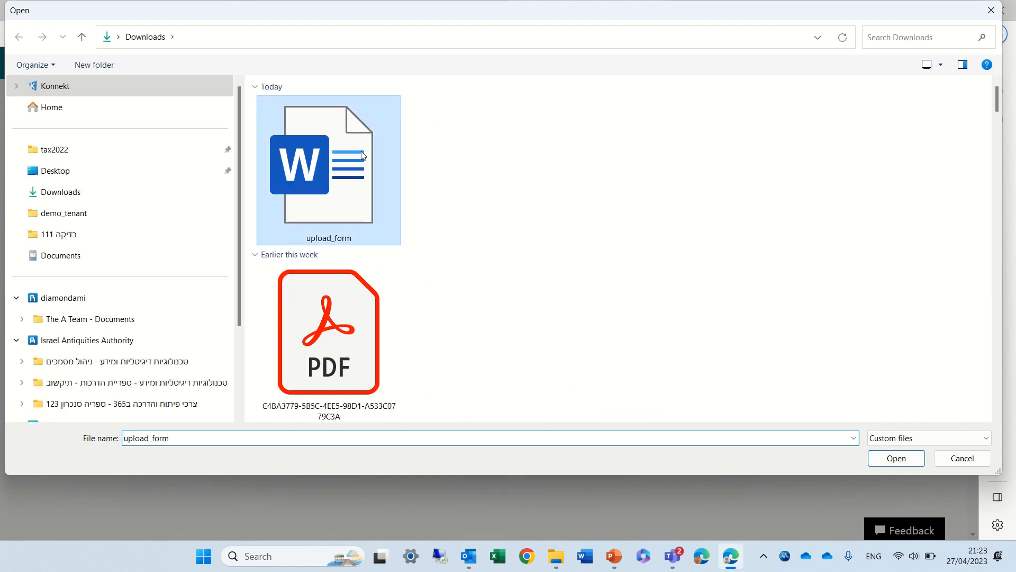
{"action": "left_click", "coordinate": [896, 459]}
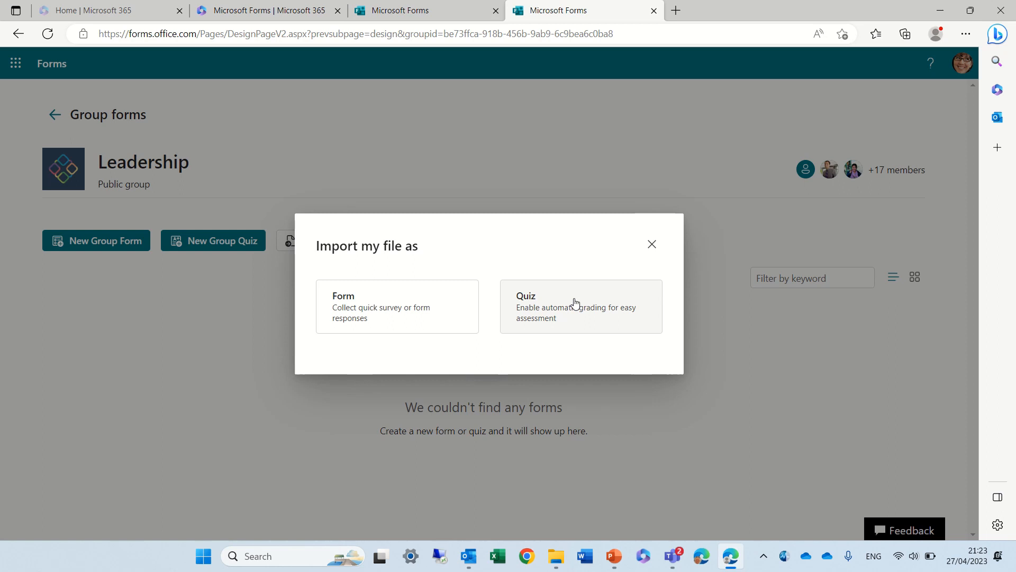
Convert the imported document into a quiz and start reviewing it
{"action": "left_click", "coordinate": [397, 306]}
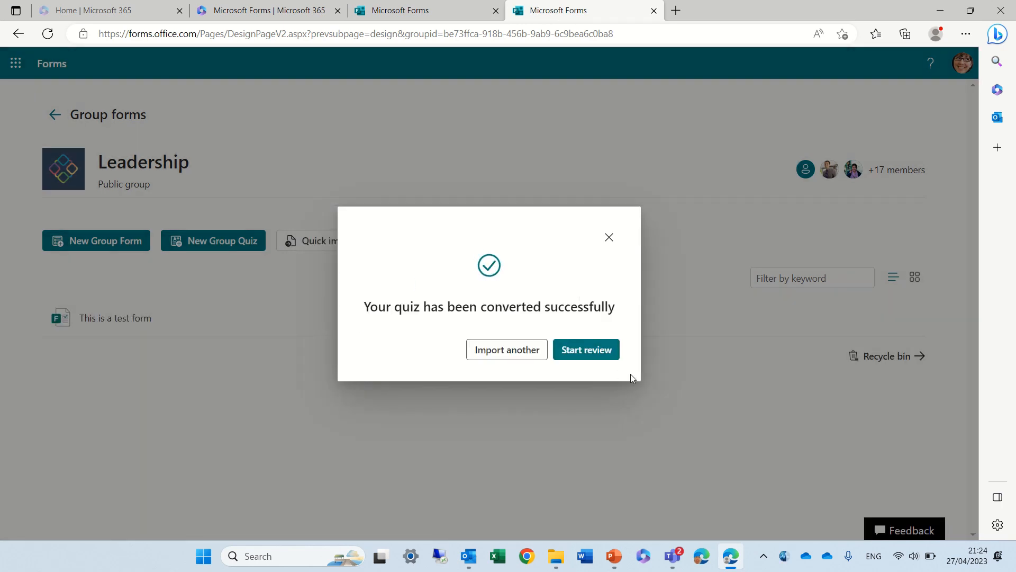
{"action": "left_click", "coordinate": [585, 349]}
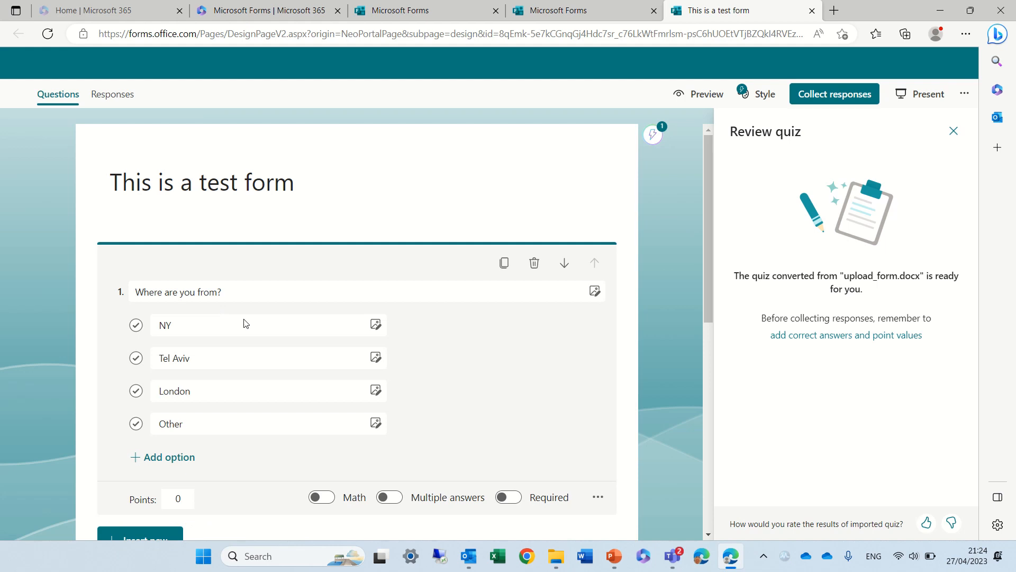
{"action": "mouse_move", "coordinate": [137, 334]}
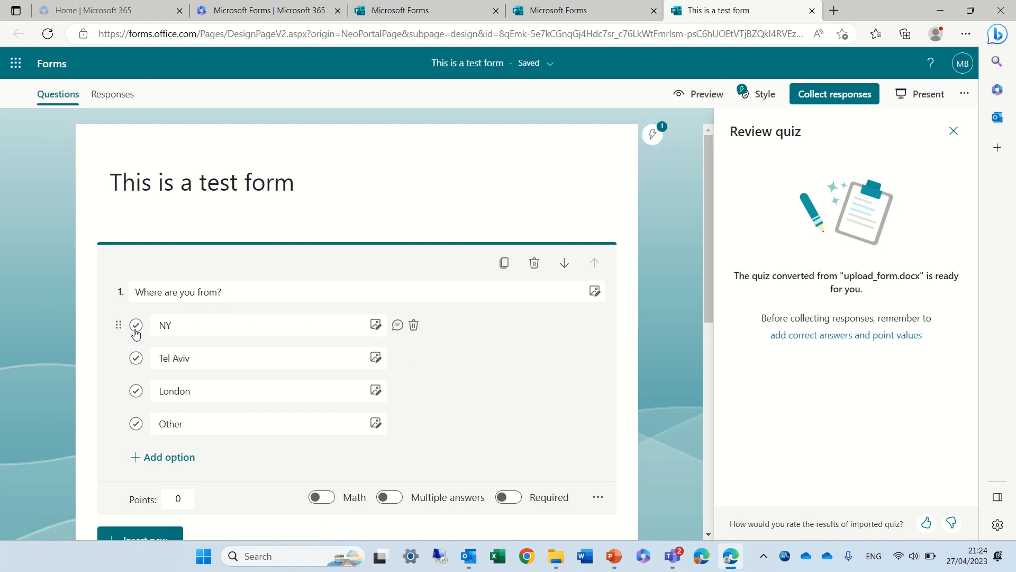
Mark NY as the correct answer worth 10 points, then return to the Forms home page
{"action": "left_click", "coordinate": [136, 326]}
{"action": "type", "text": "10"}
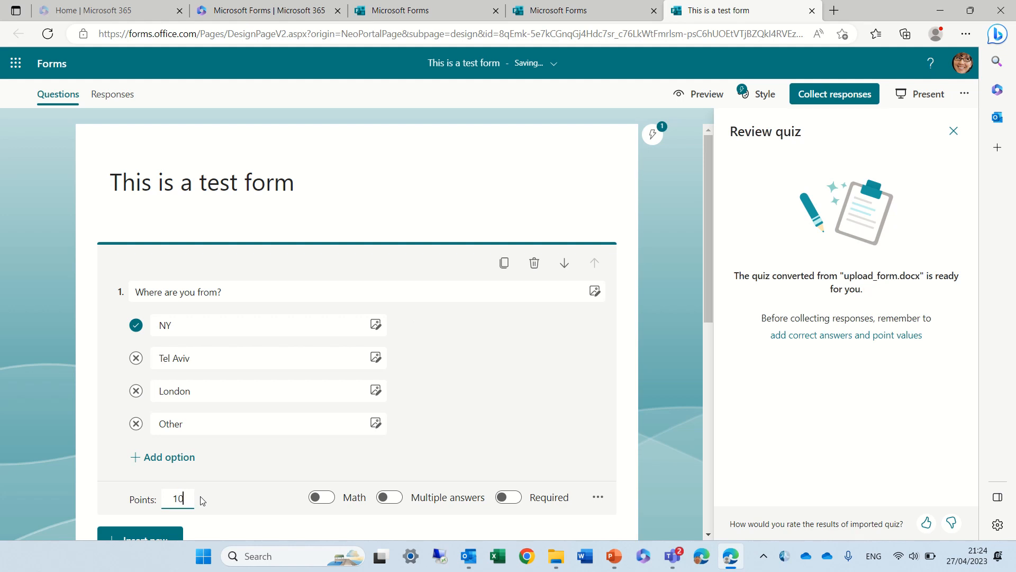
{"action": "left_click", "coordinate": [582, 415]}
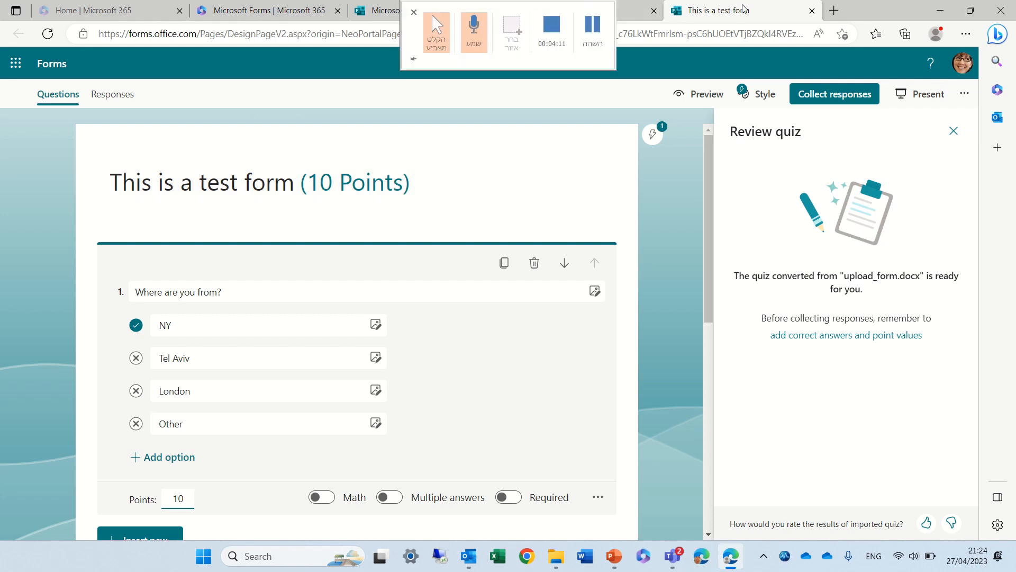
{"action": "left_click", "coordinate": [414, 12]}
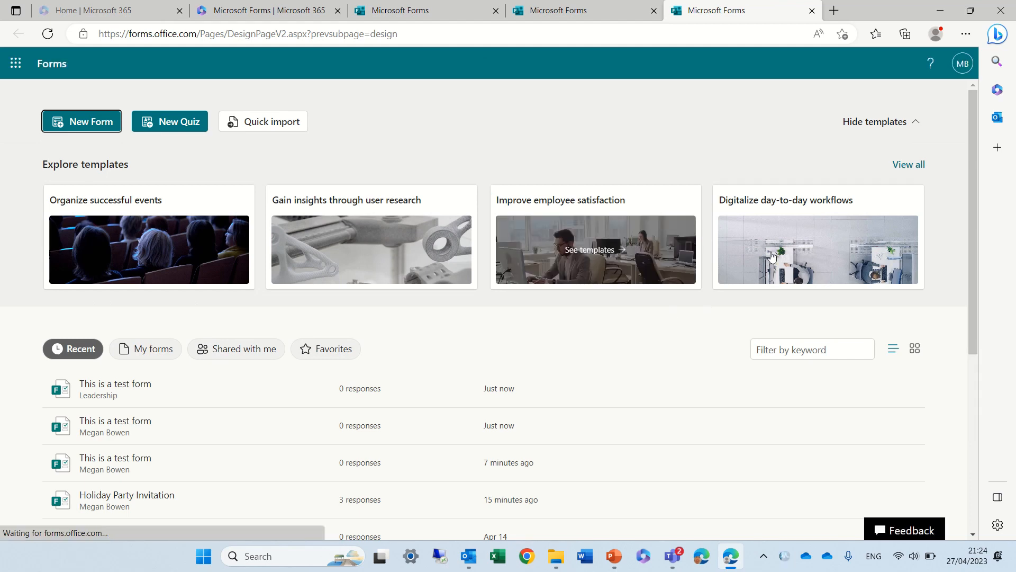
{"action": "mouse_move", "coordinate": [972, 185]}
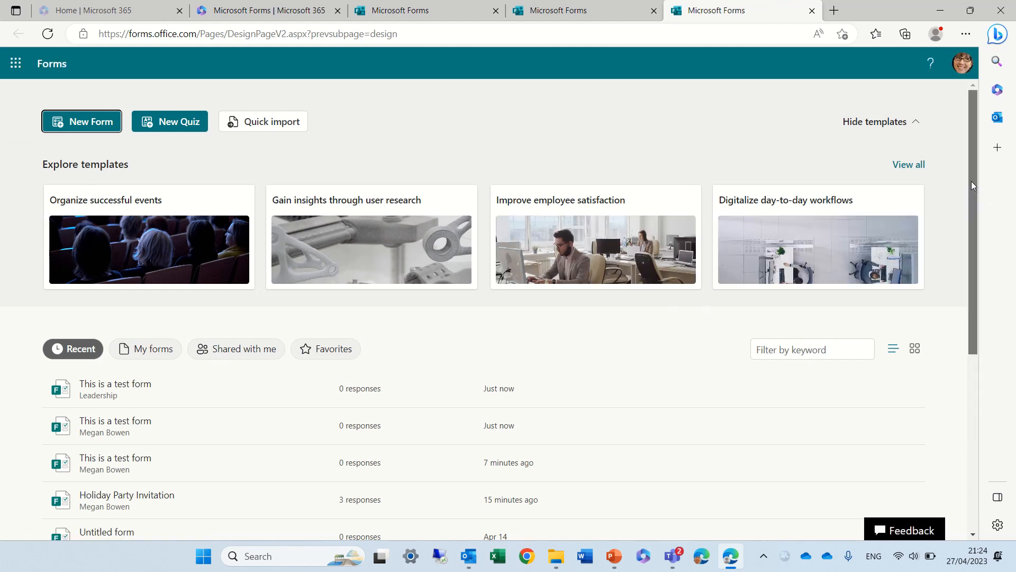
{"action": "mouse_move", "coordinate": [997, 113]}
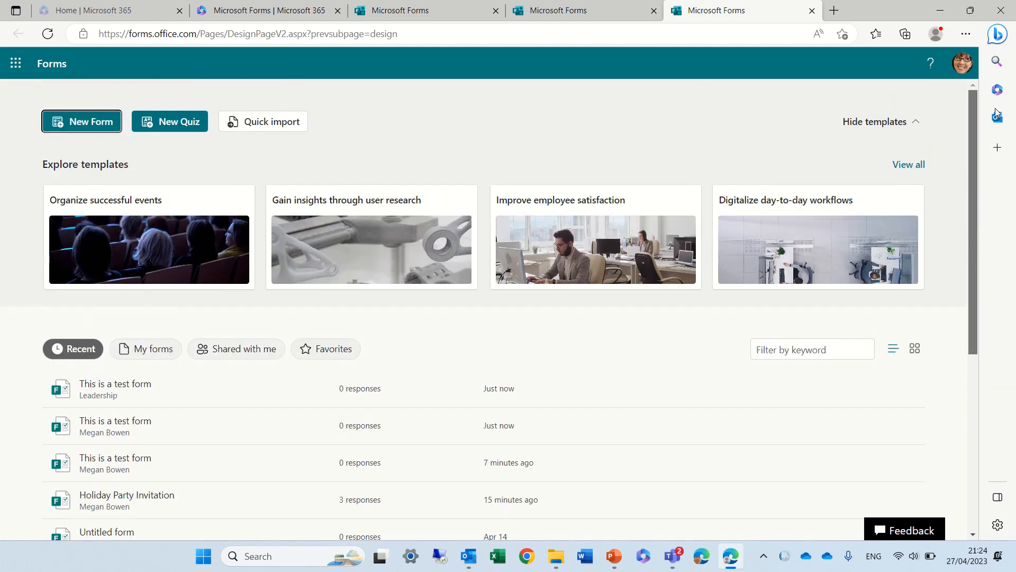
{"action": "mouse_move", "coordinate": [148, 387]}
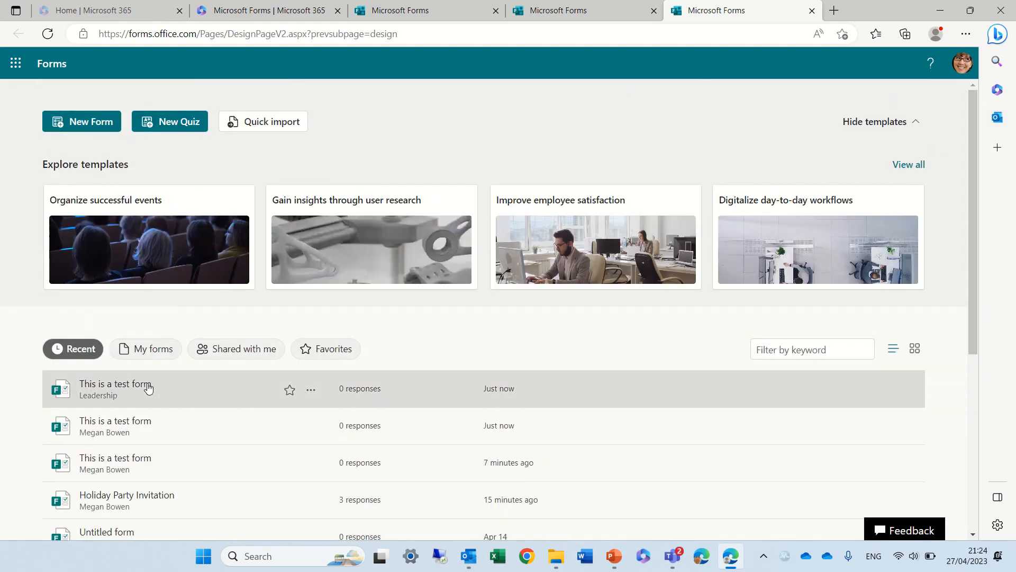
Reopen the Leadership 'This is a test form' quiz and close the Review quiz pane
{"action": "left_click", "coordinate": [113, 389]}
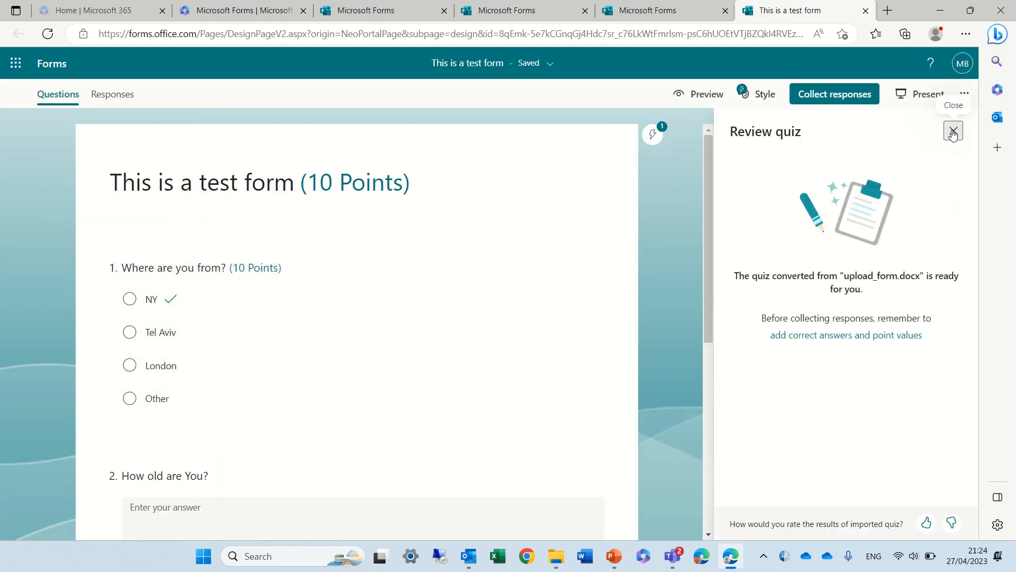
{"action": "left_click", "coordinate": [953, 132]}
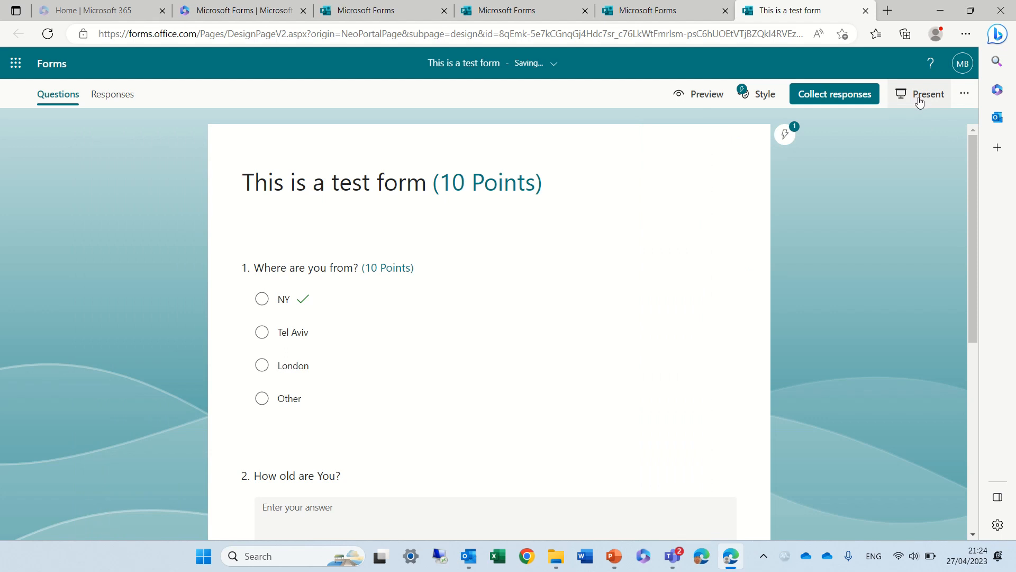
Show the quiz's Responses summary with 0 responses and 0 average score
{"action": "left_click", "coordinate": [112, 94]}
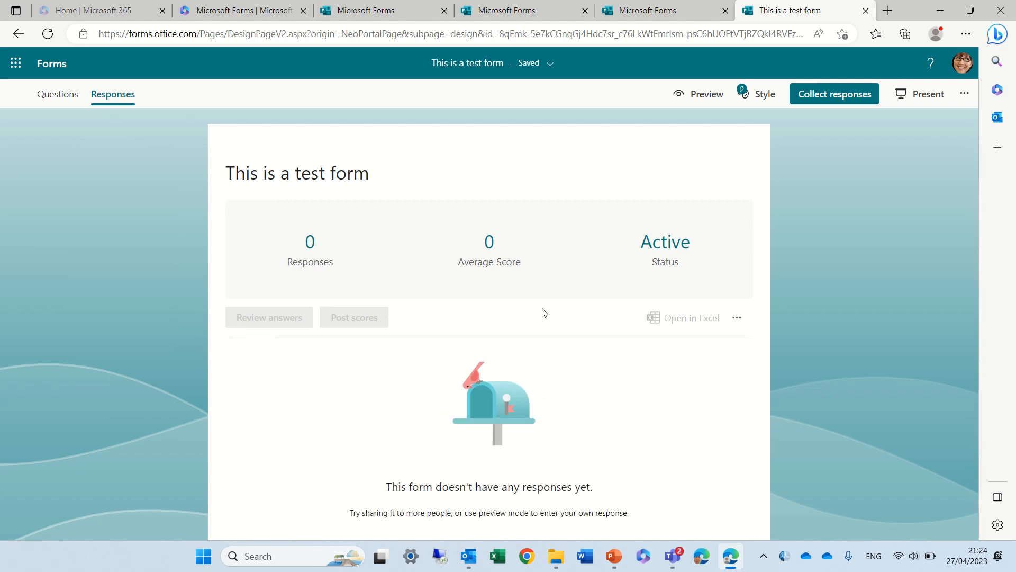
{"action": "mouse_move", "coordinate": [706, 94]}
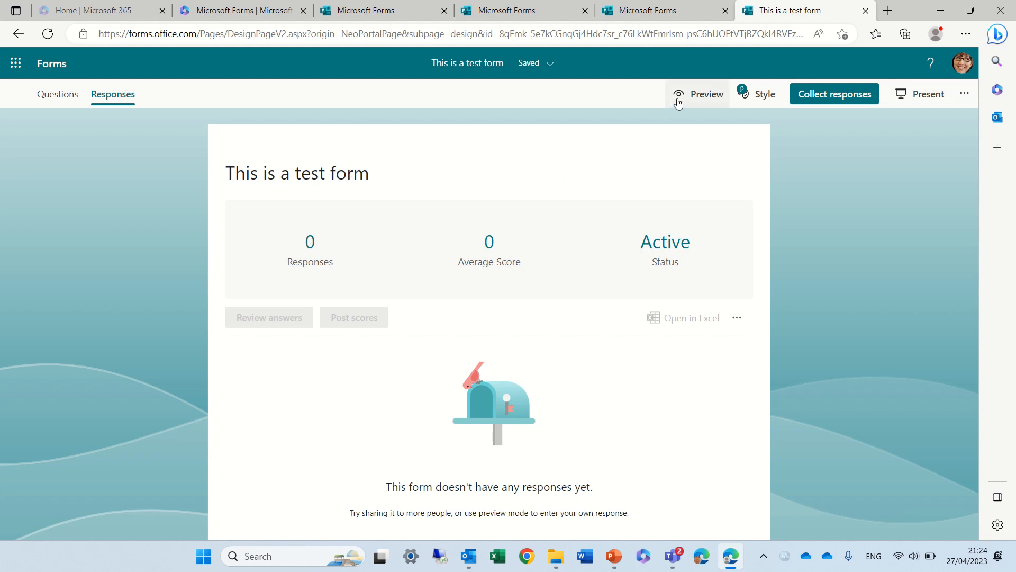
Preview the quiz and submit a response answering NY, age 'sdsd' and London
{"action": "left_click", "coordinate": [706, 94]}
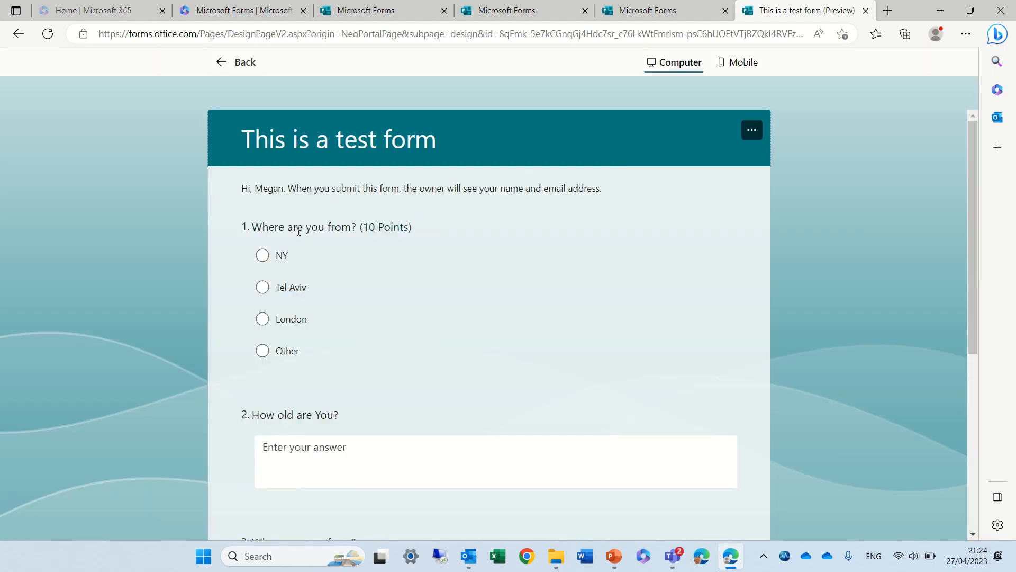
{"action": "left_click", "coordinate": [262, 255]}
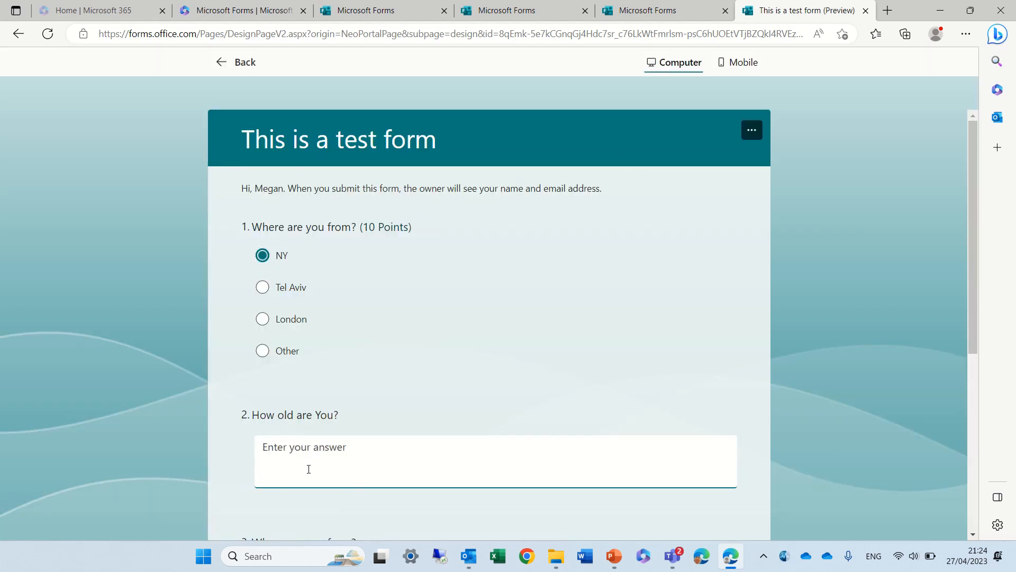
{"action": "type", "text": "sdsd"}
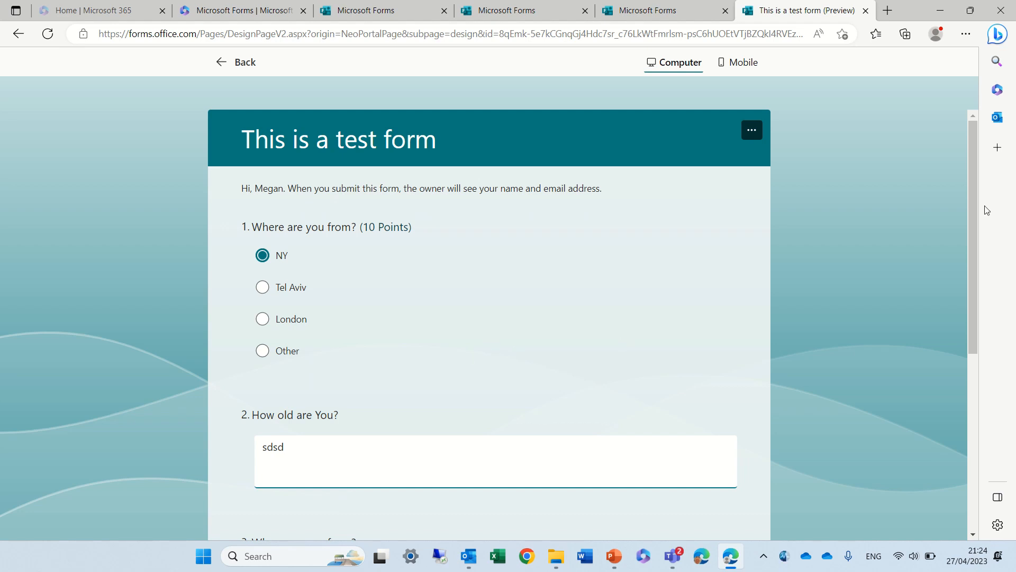
{"action": "scroll", "scroll_direction": "down", "scroll_amount": 3}
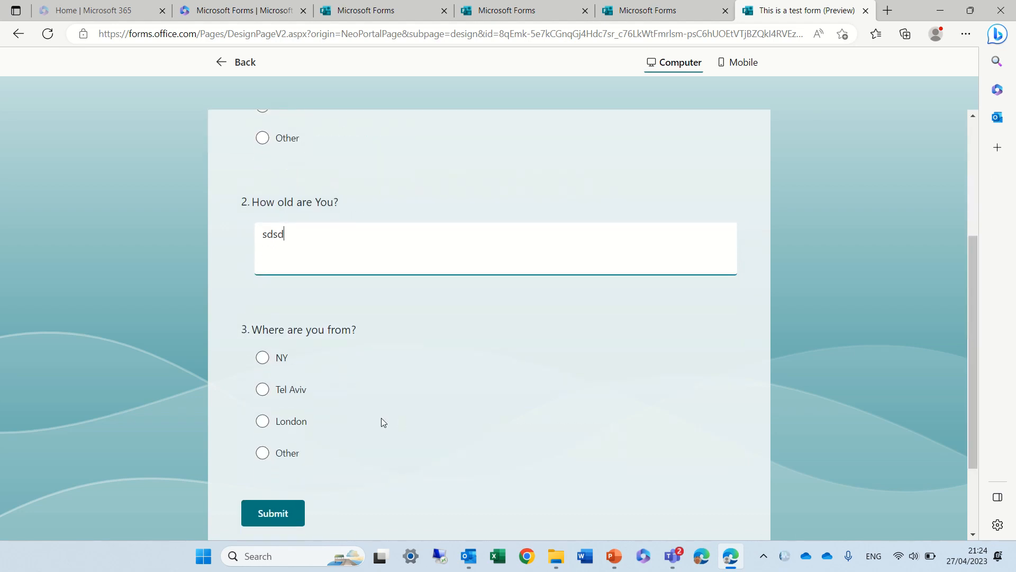
{"action": "left_click", "coordinate": [262, 421]}
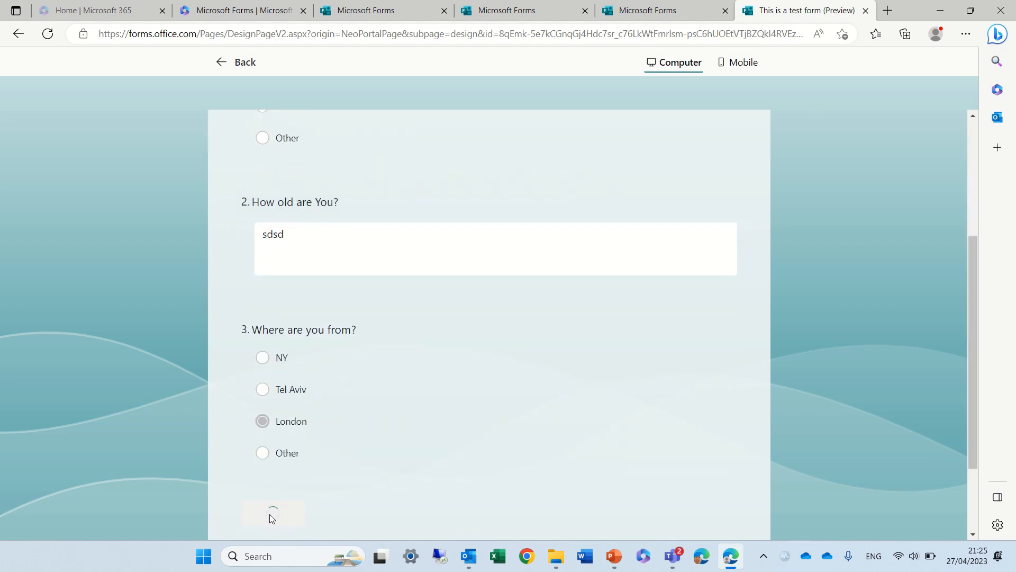
{"action": "left_click", "coordinate": [272, 513]}
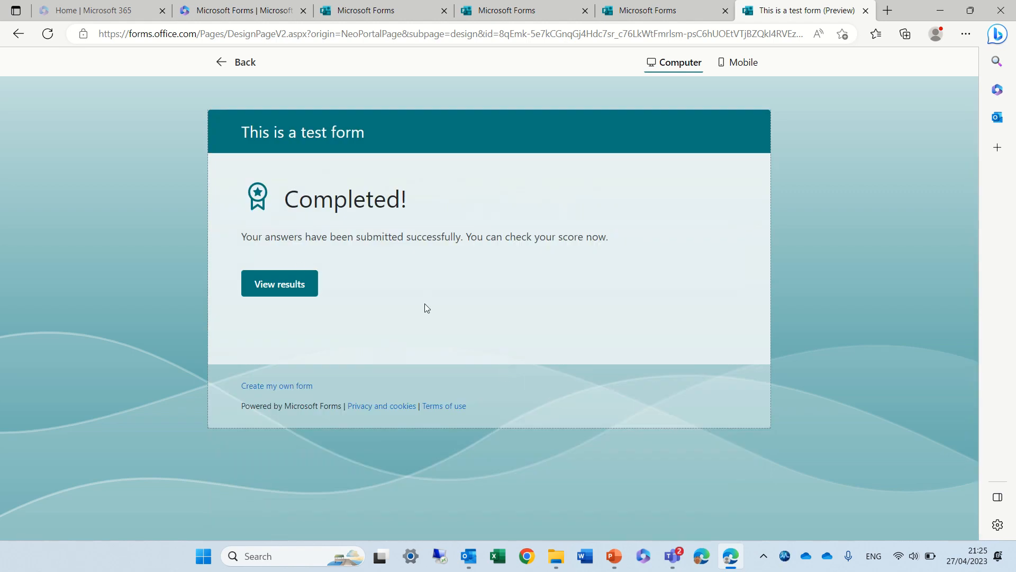
{"action": "mouse_move", "coordinate": [234, 63]}
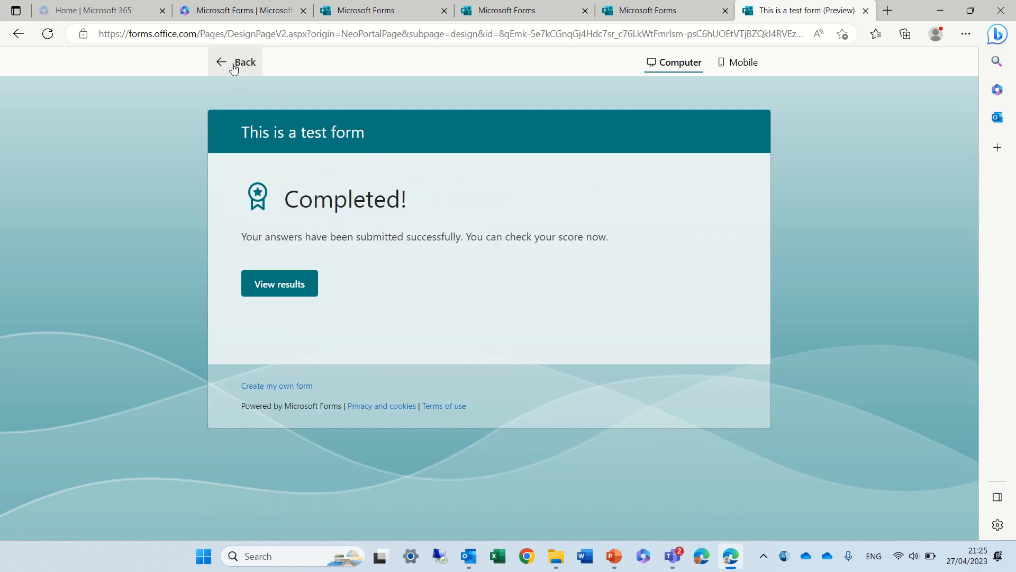
Check the Responses summary showing 1 response, 10.0 average score and per-question results
{"action": "left_click", "coordinate": [235, 61]}
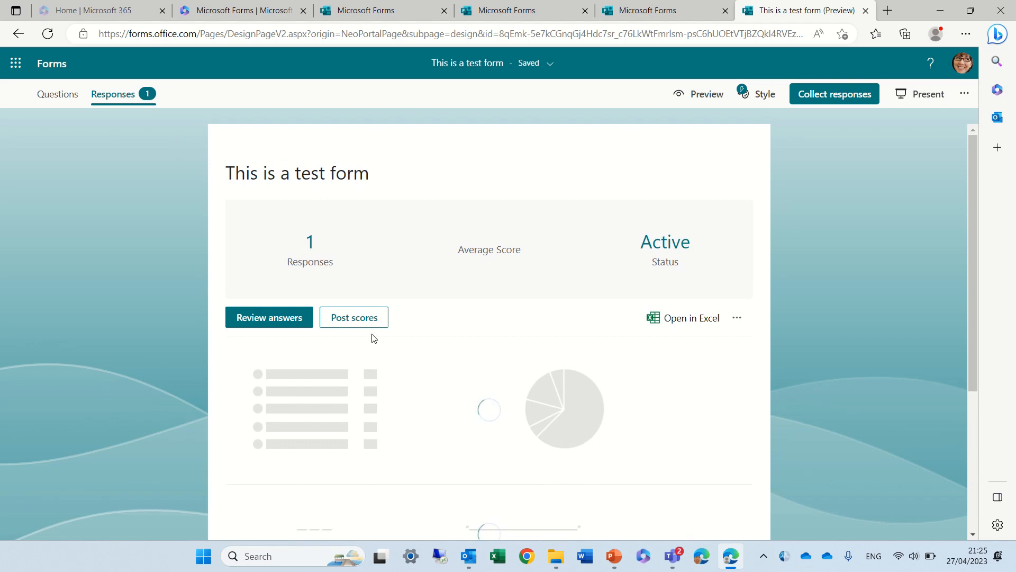
{"action": "scroll", "scroll_direction": "down", "scroll_amount": 3}
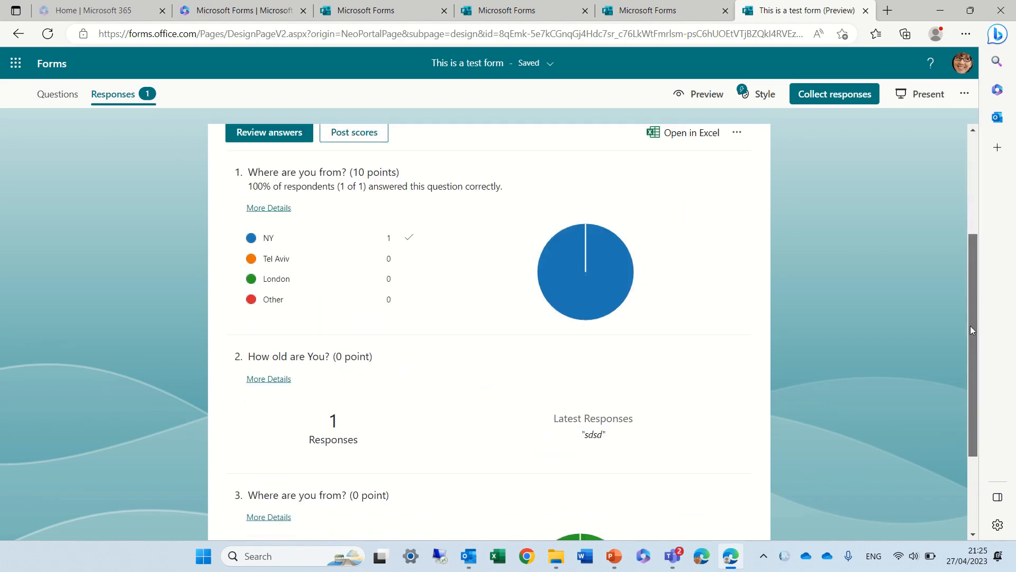
{"action": "scroll", "scroll_direction": "down", "scroll_amount": 3}
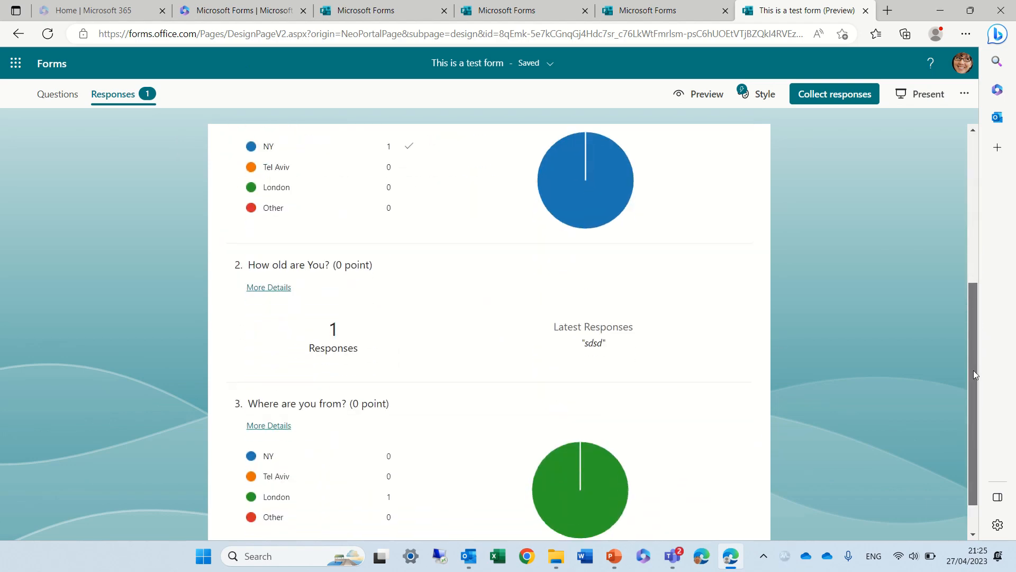
{"action": "scroll", "scroll_direction": "up", "scroll_amount": 3}
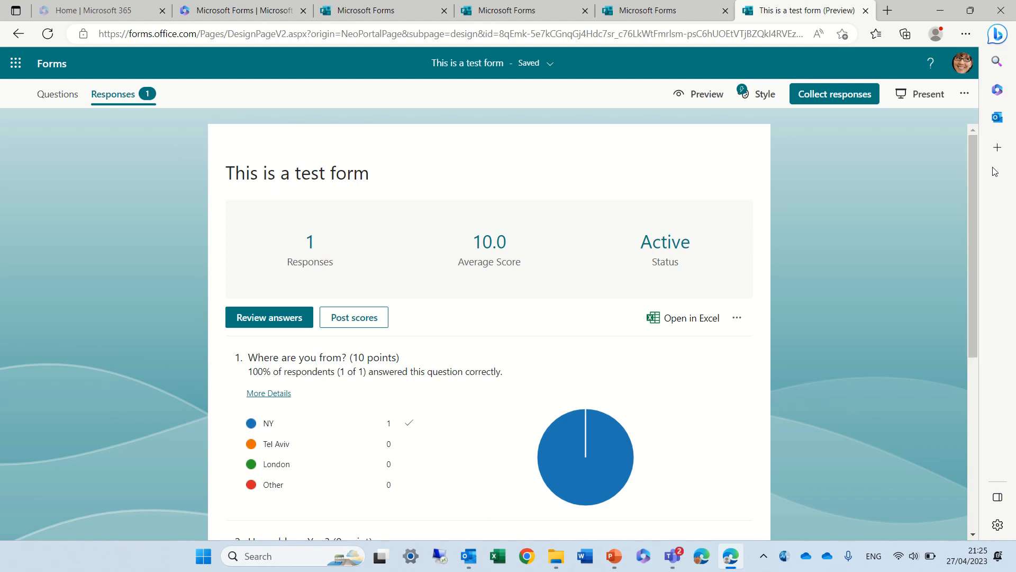
Present the results with QR code, stepping through questions 2 and 3 and back to question 1
{"action": "left_click", "coordinate": [927, 93]}
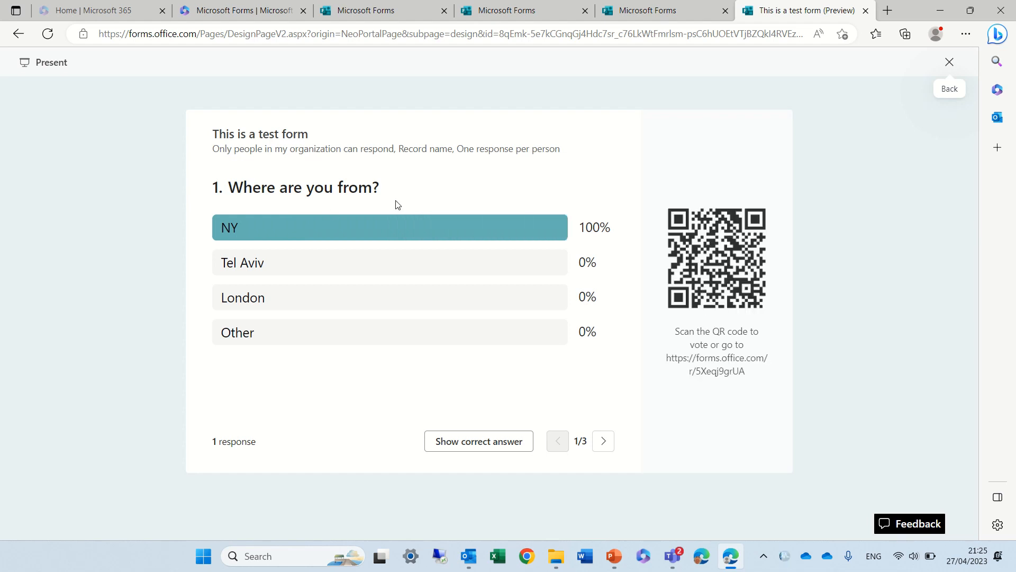
{"action": "mouse_move", "coordinate": [521, 267]}
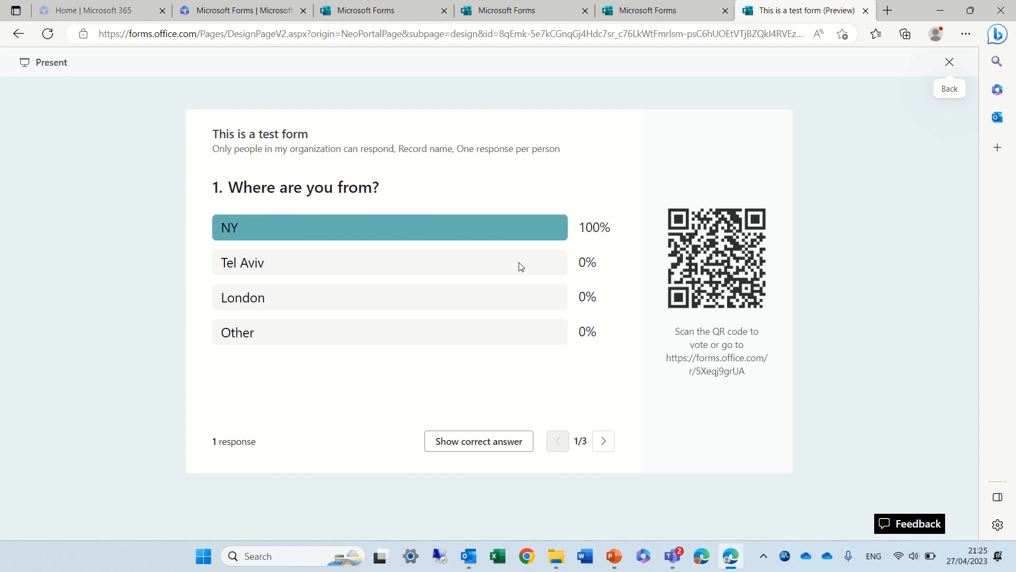
{"action": "mouse_move", "coordinate": [343, 177]}
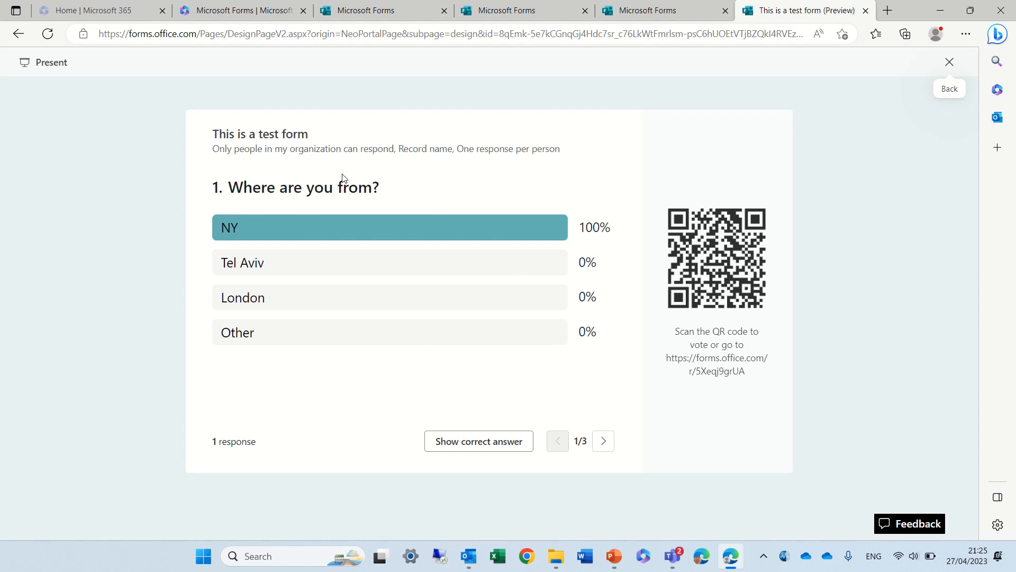
{"action": "left_click", "coordinate": [602, 441]}
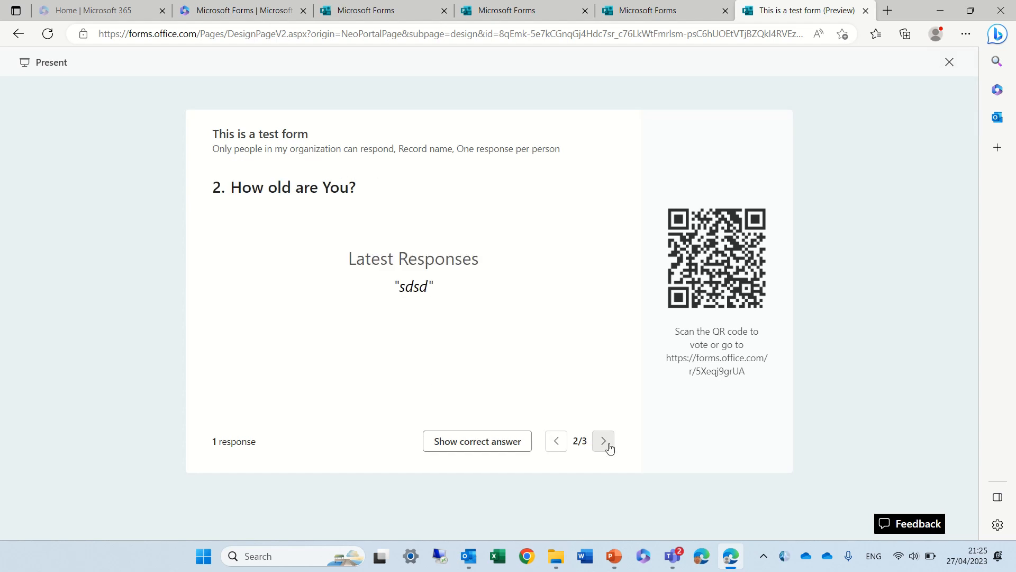
{"action": "mouse_move", "coordinate": [603, 447]}
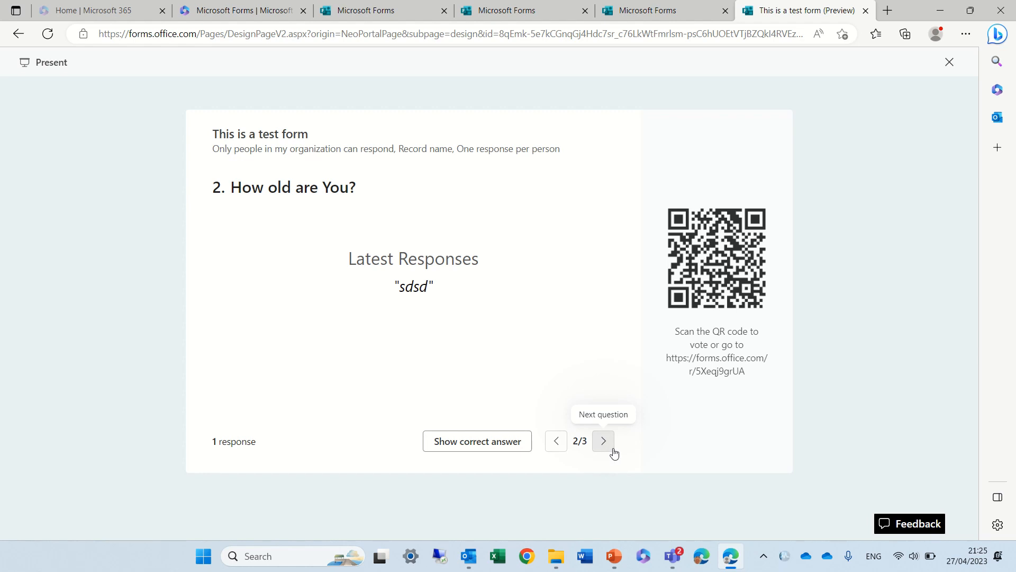
{"action": "left_click", "coordinate": [603, 442]}
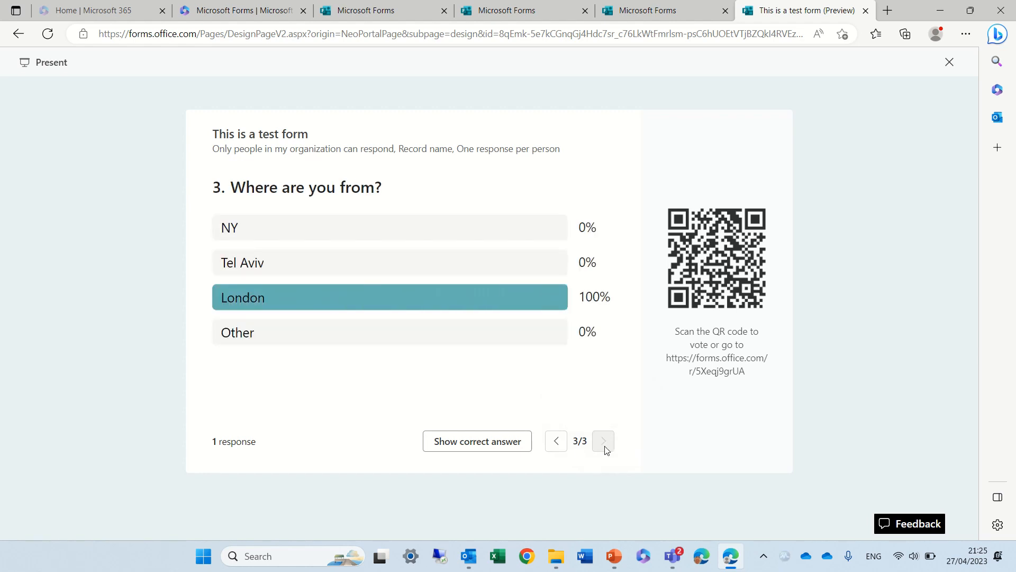
{"action": "mouse_move", "coordinate": [556, 440]}
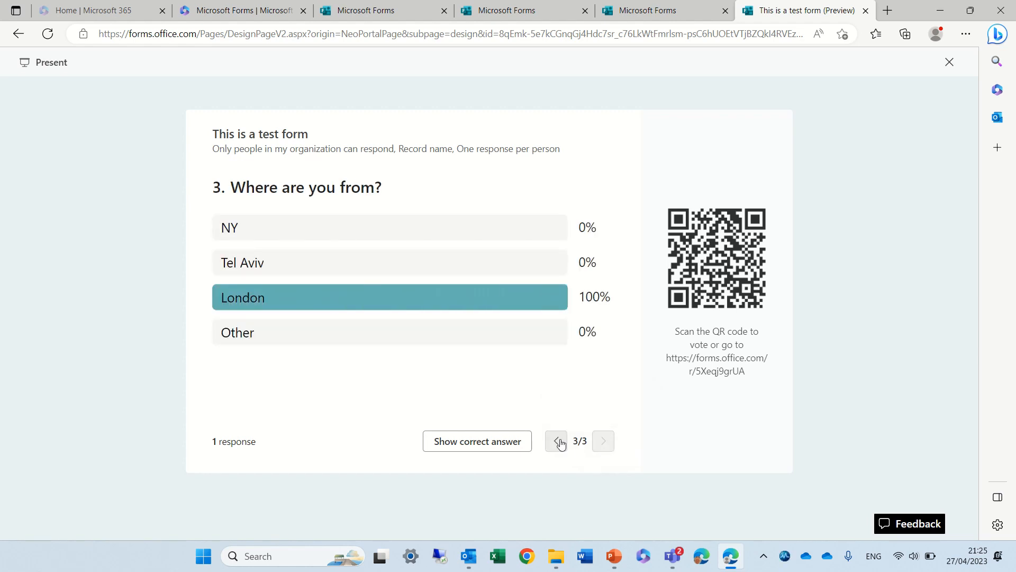
{"action": "left_click", "coordinate": [556, 441]}
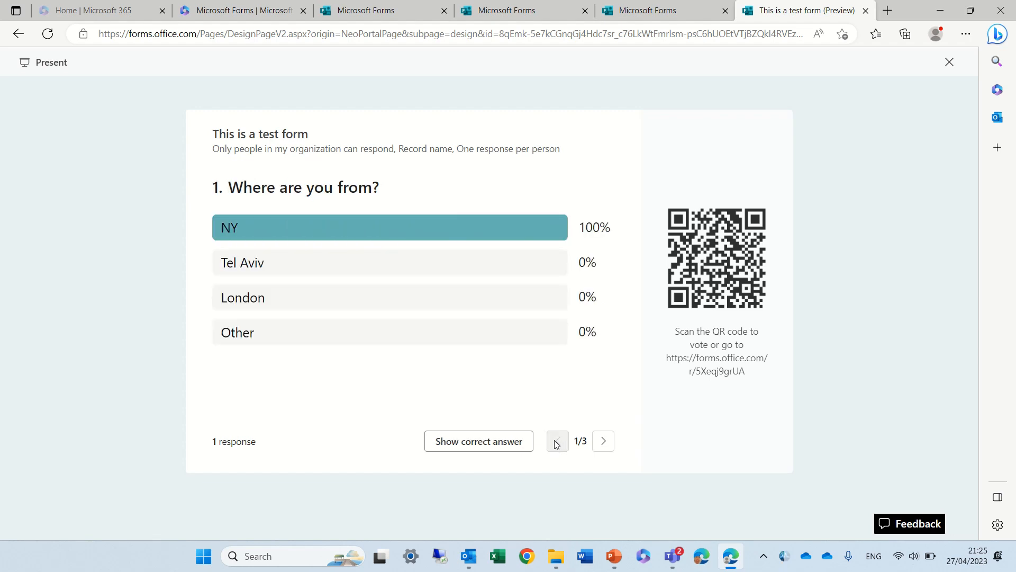
{"action": "mouse_move", "coordinate": [656, 226]}
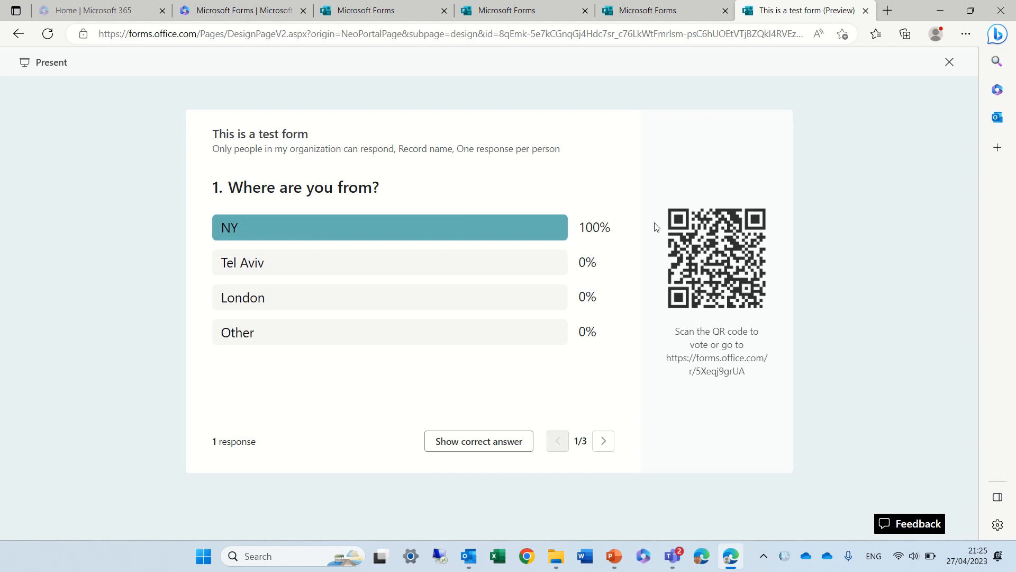
{"action": "mouse_move", "coordinate": [758, 351]}
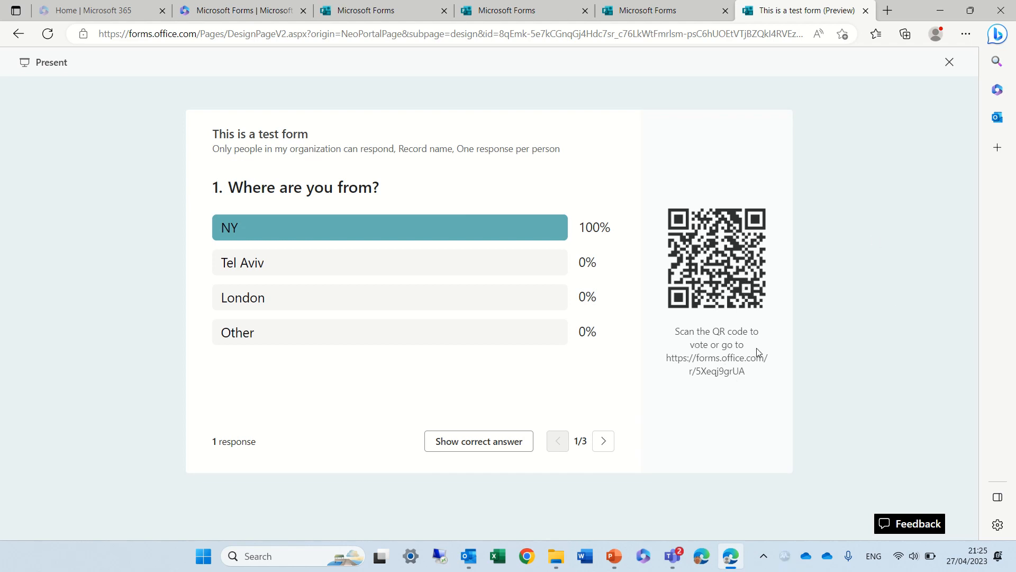
{"action": "mouse_move", "coordinate": [765, 354]}
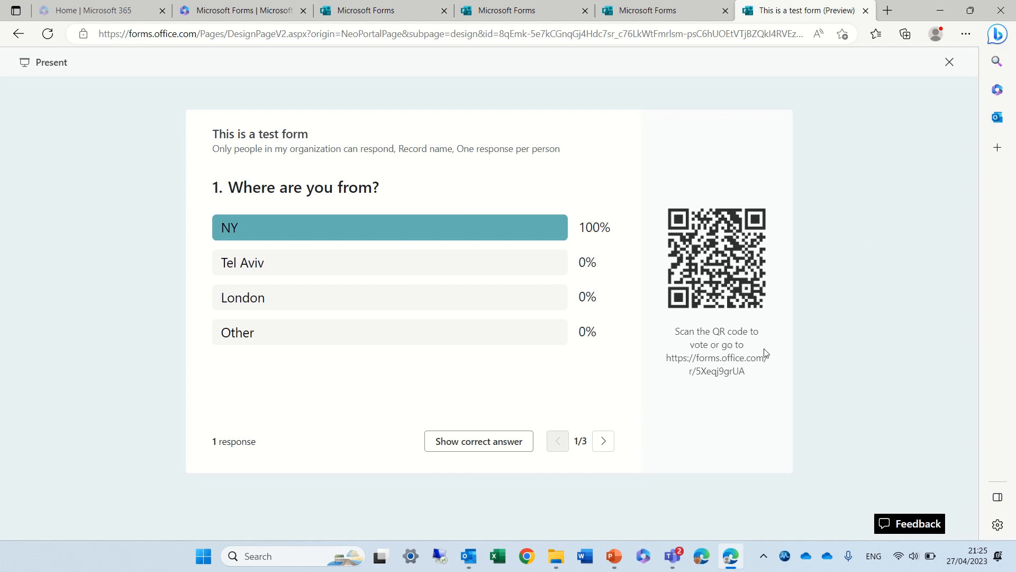
{"action": "mouse_move", "coordinate": [751, 299]}
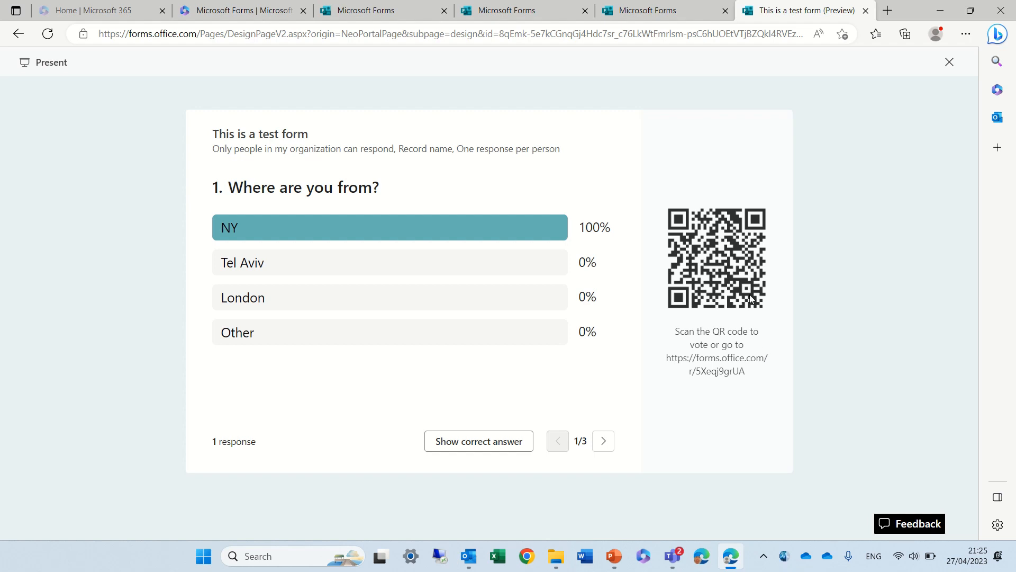
Exit Present view and preview the test form as a respondent
{"action": "left_click", "coordinate": [948, 63]}
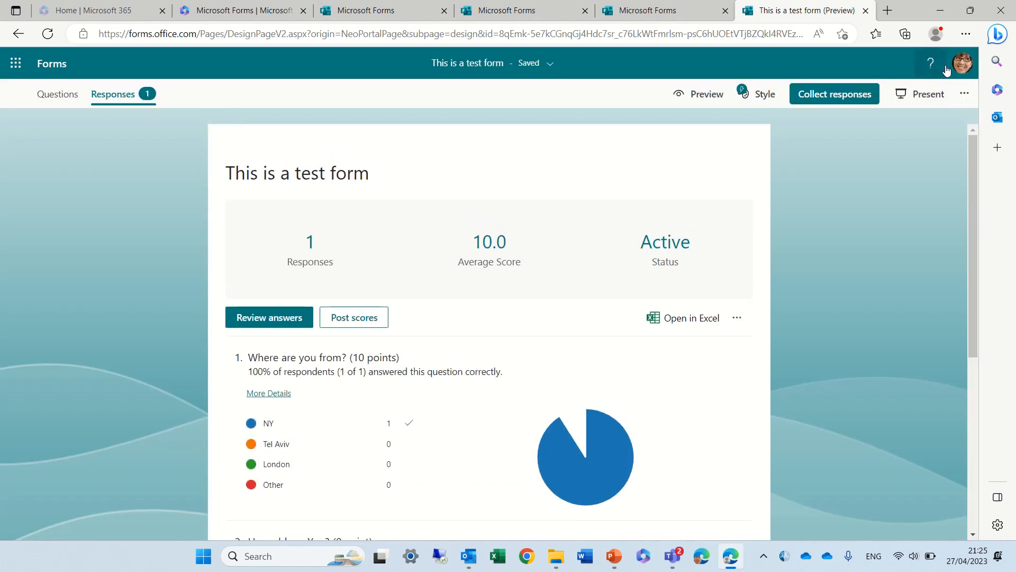
{"action": "mouse_move", "coordinate": [835, 231]}
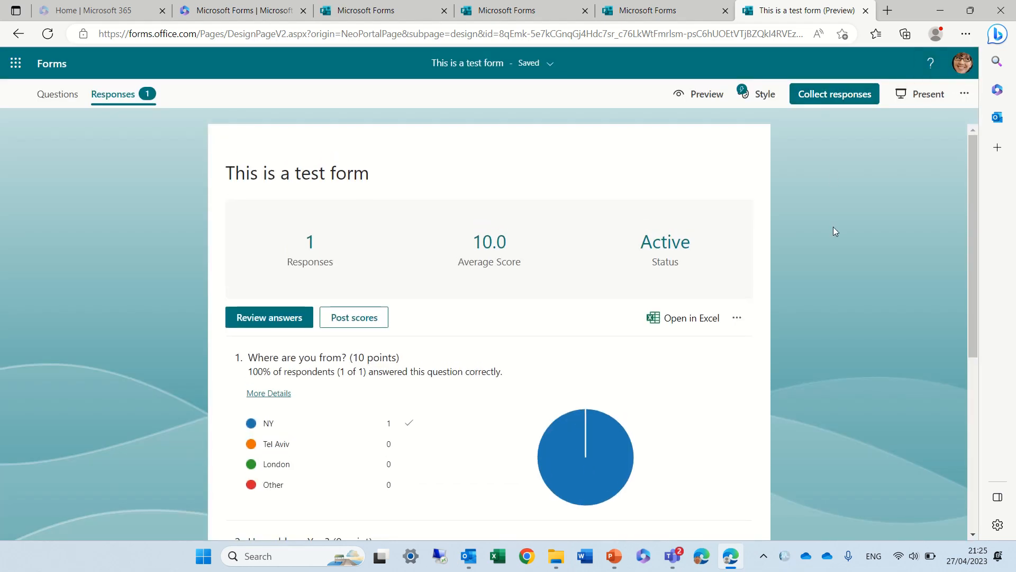
{"action": "mouse_move", "coordinate": [538, 83]}
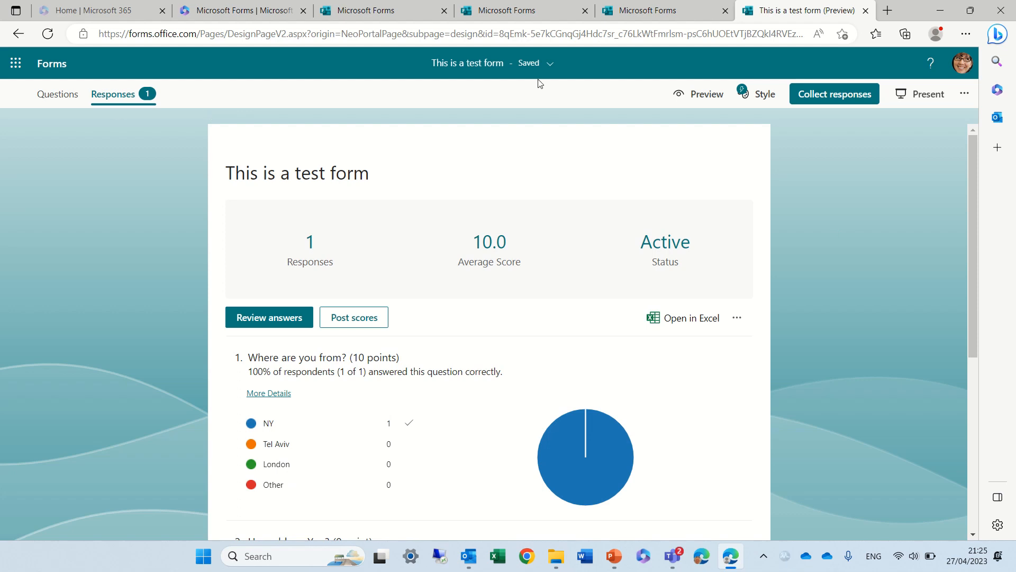
{"action": "left_click", "coordinate": [698, 93]}
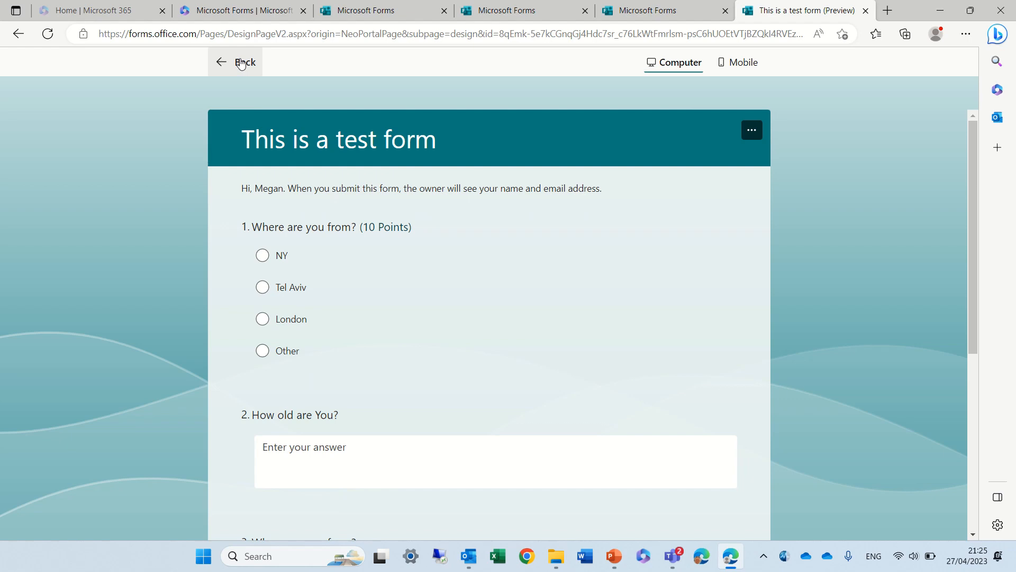
Leave the preview and return to the Forms home page listing the Leadership test form
{"action": "left_click", "coordinate": [233, 62]}
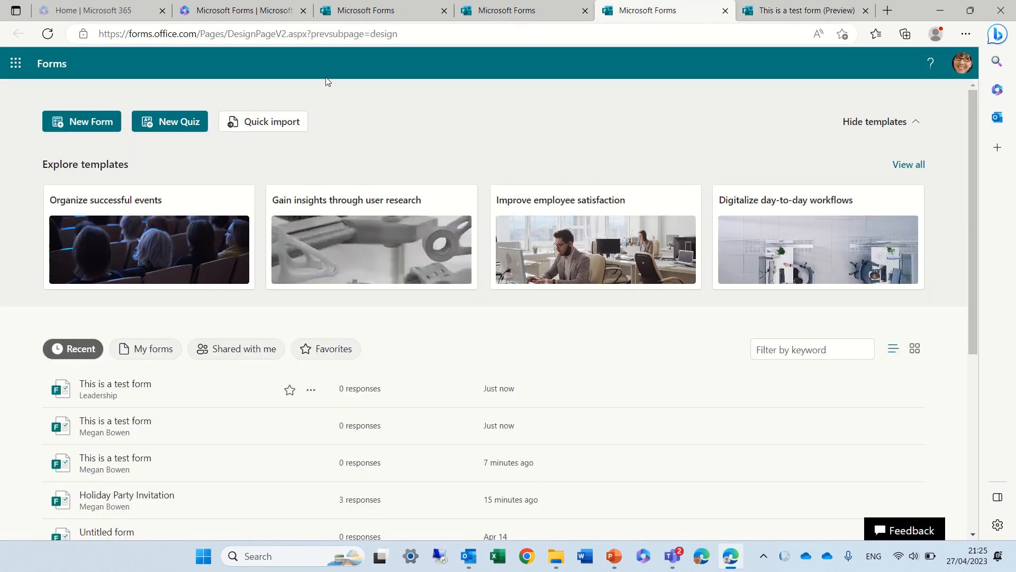
{"action": "mouse_move", "coordinate": [364, 149]}
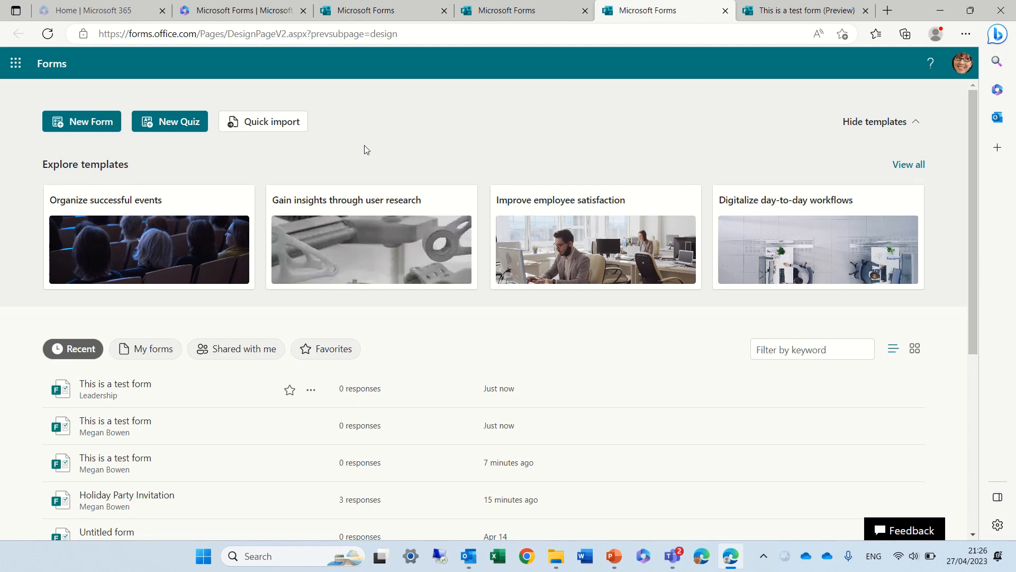
{"action": "mouse_move", "coordinate": [812, 286]}
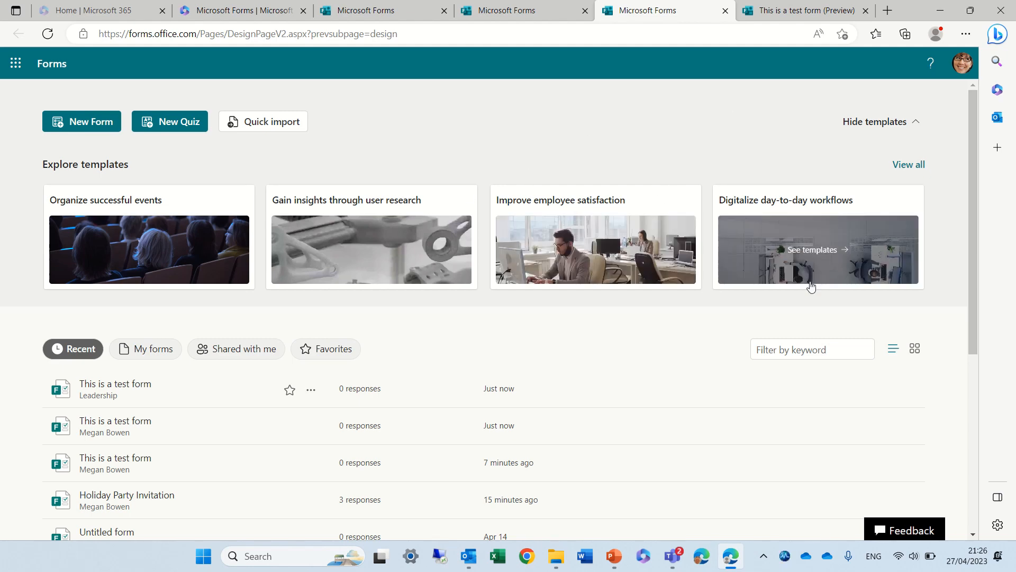
{"action": "mouse_move", "coordinate": [971, 166]}
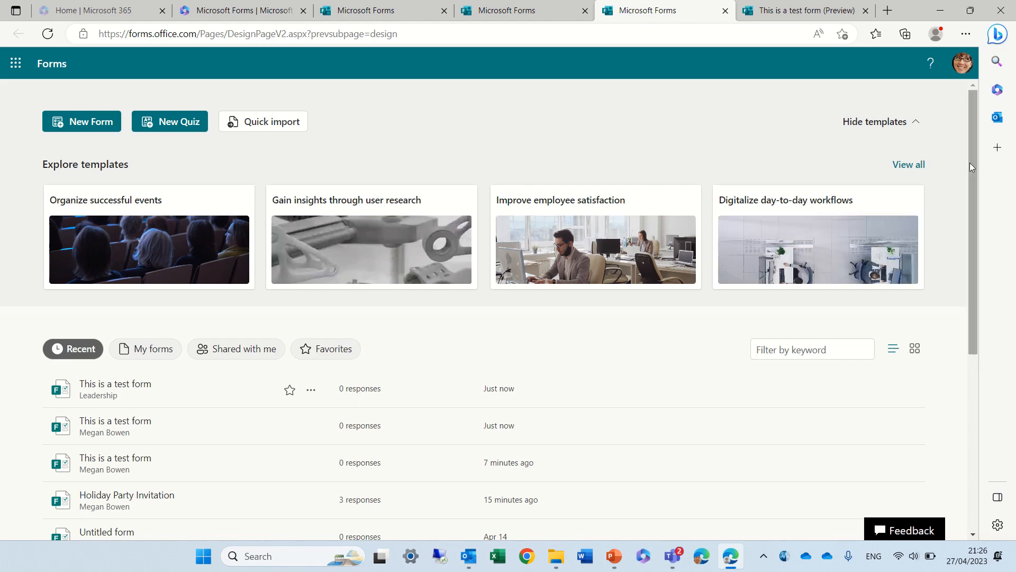
{"action": "mouse_move", "coordinate": [102, 225]}
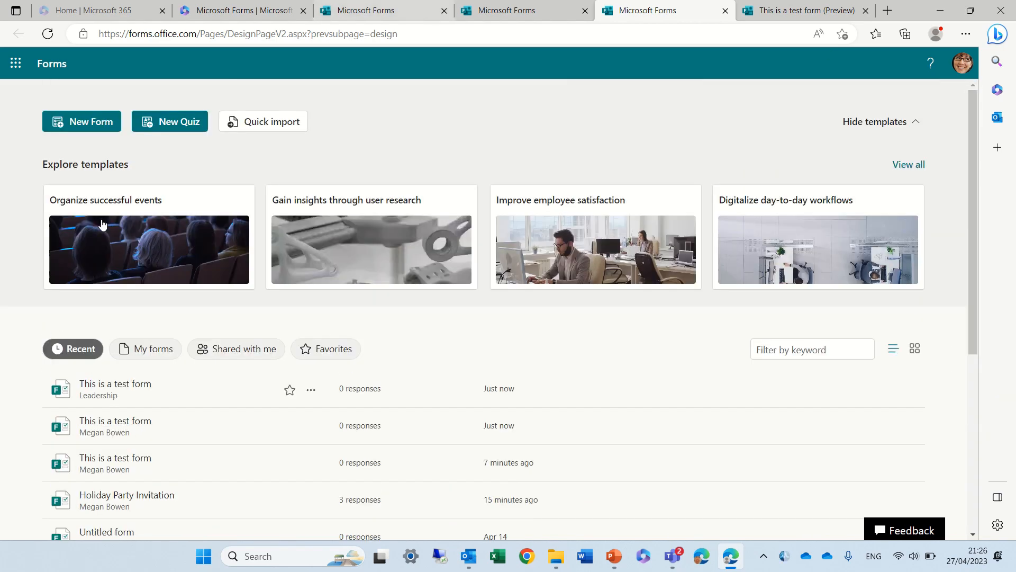